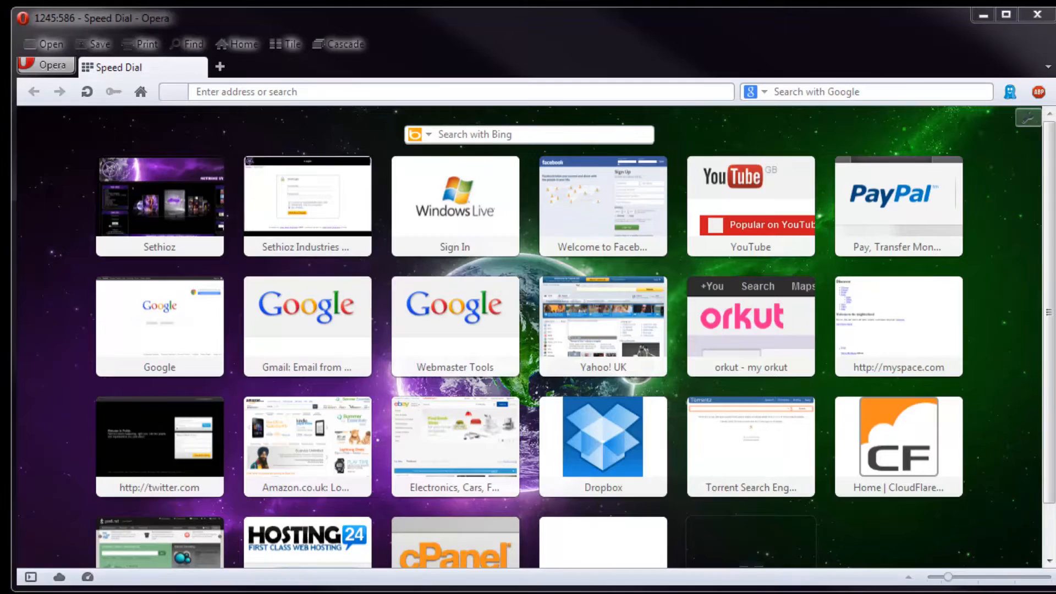
Step: Navigate to 192.168.2.1 and fill in the admin username and password at the ALFA-R36 prompt
scroll(down, 3)
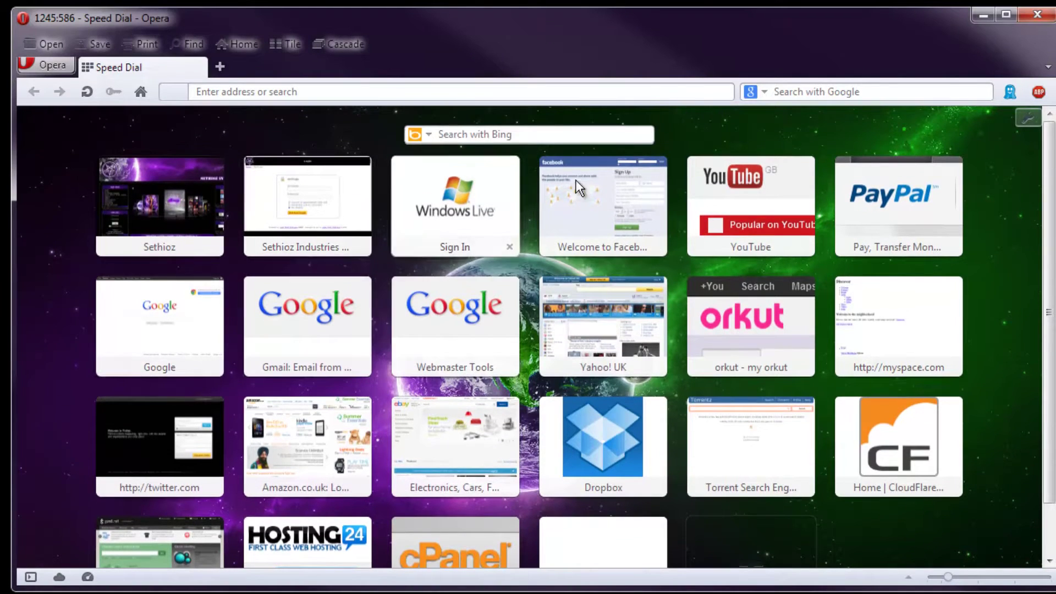
mouse_move(336, 316)
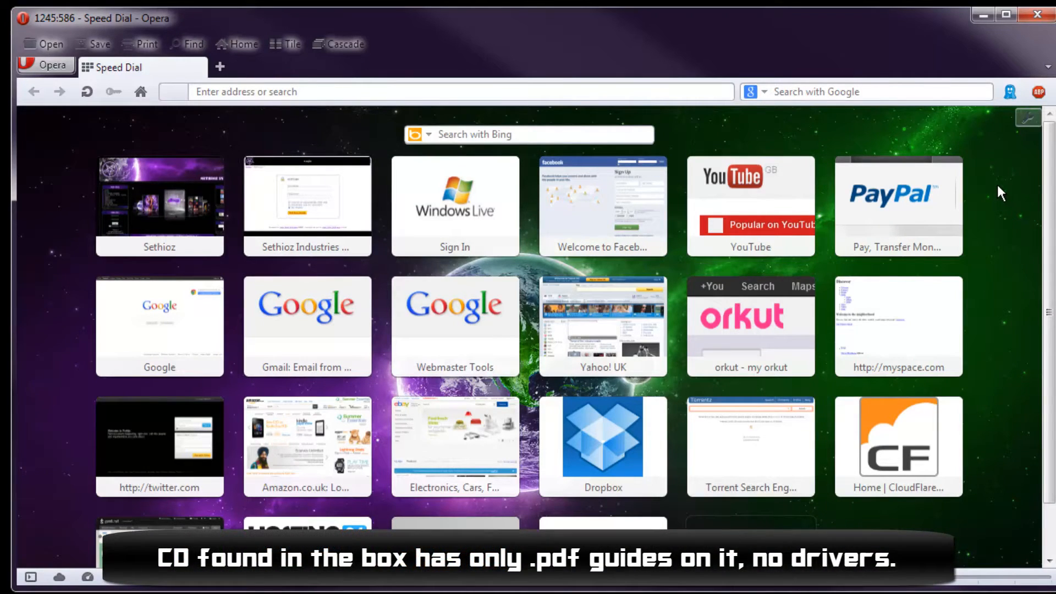
click(444, 92)
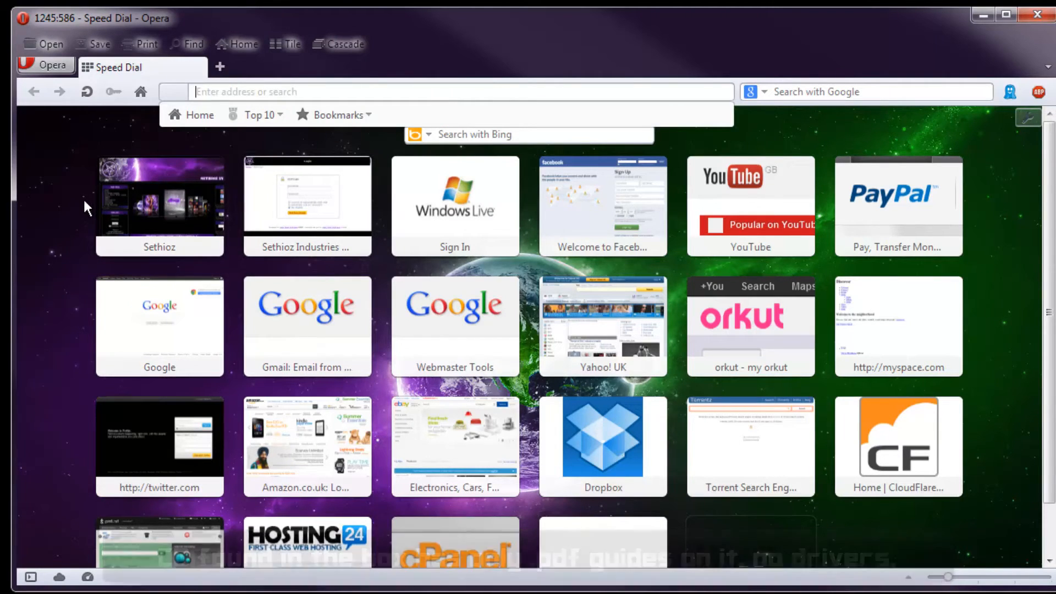
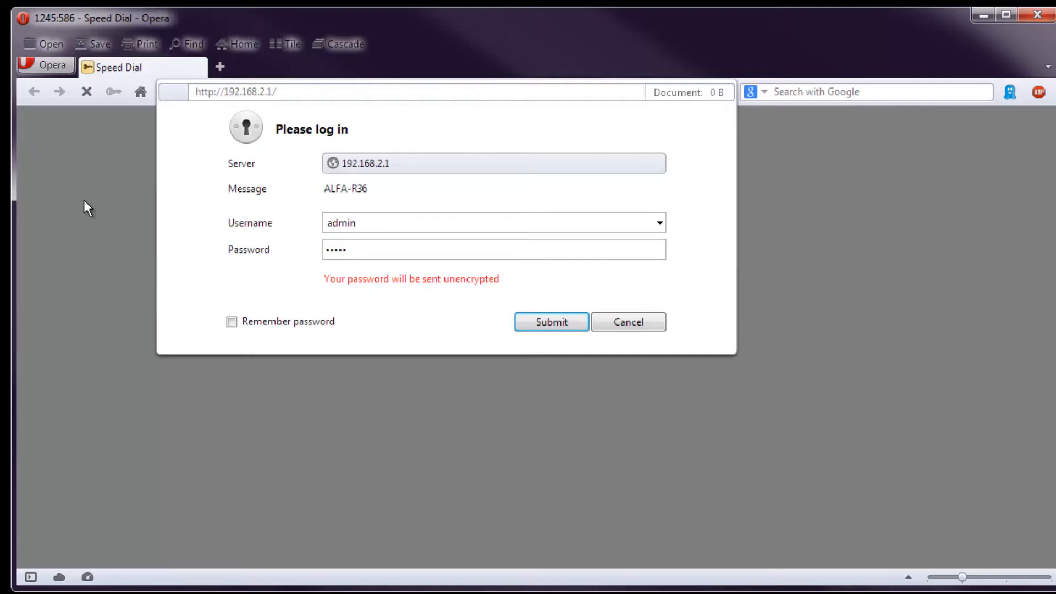
Step: Log in and review the Status page showing the WiFi link unassociated
click(551, 321)
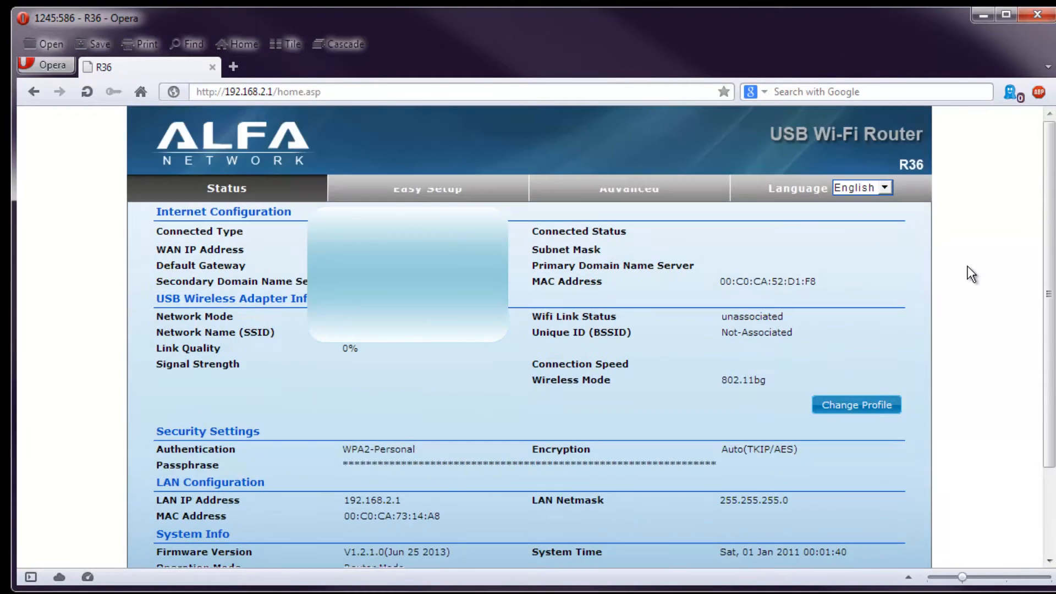
scroll(down, 3)
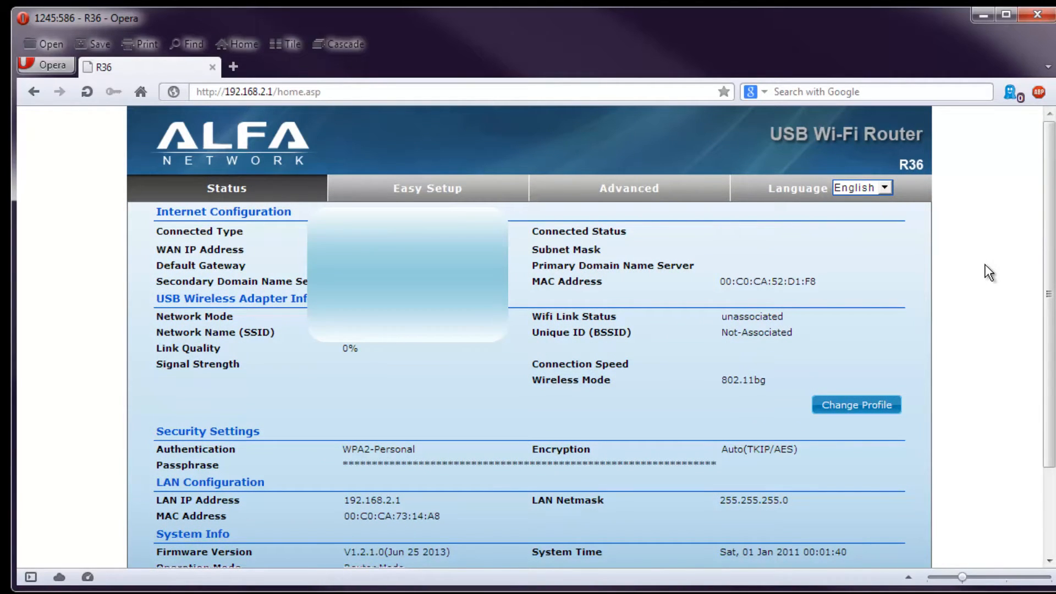
mouse_move(929, 258)
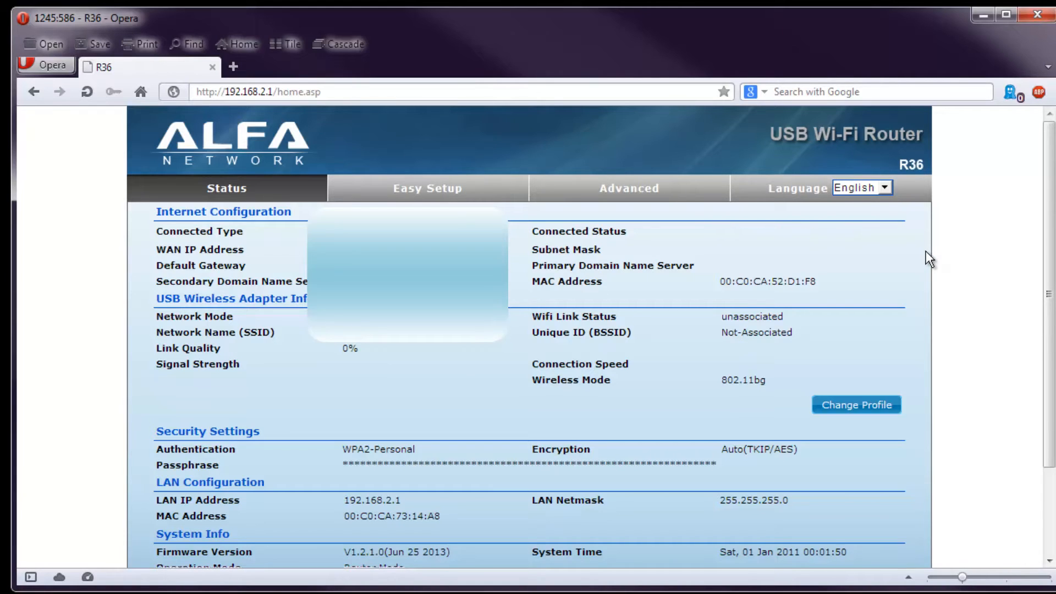
mouse_move(643, 225)
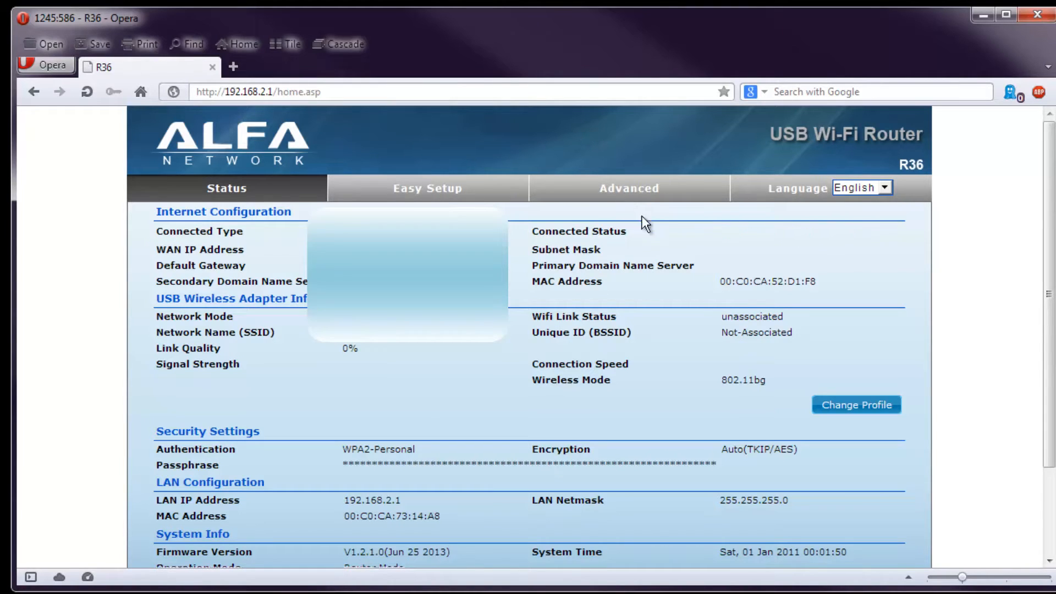
mouse_move(515, 272)
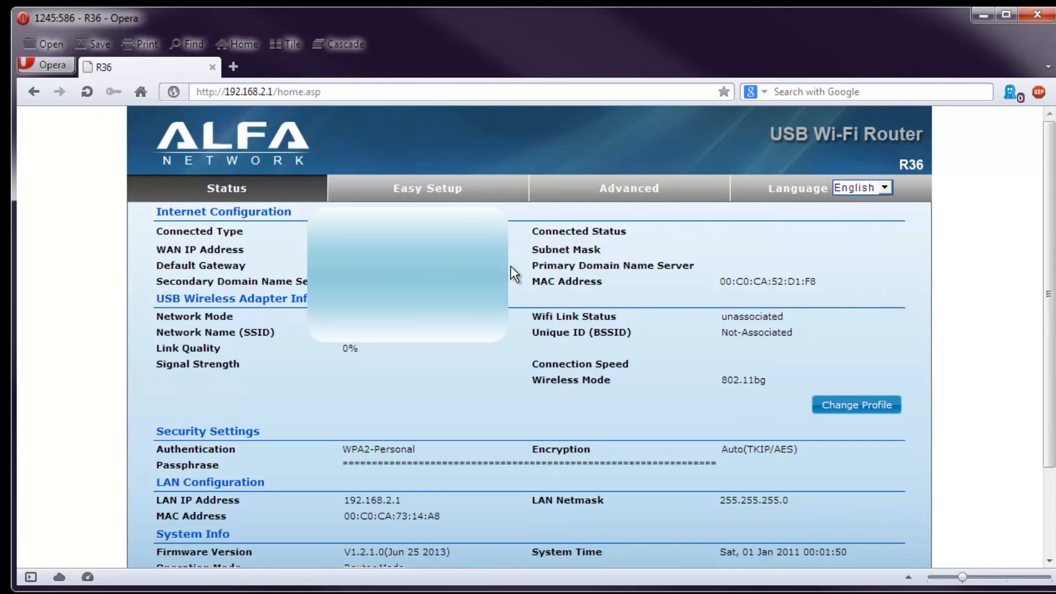
Step: Go to Easy Setup to see the USB Wireless adapter, 3G dongle, ADSL modem and Bridge(AP) choices
click(427, 188)
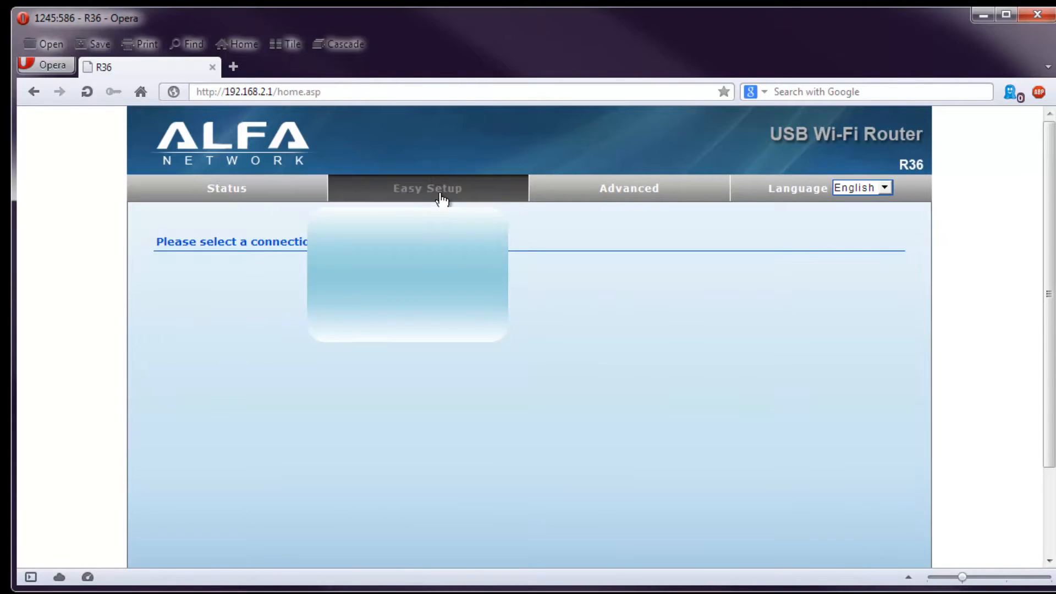
click(428, 189)
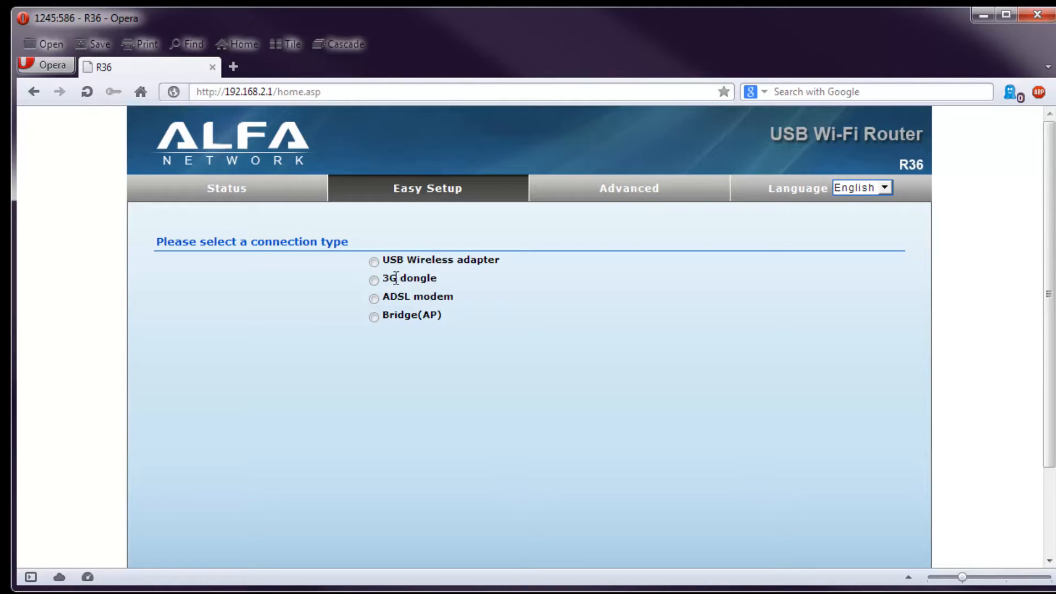
mouse_move(471, 290)
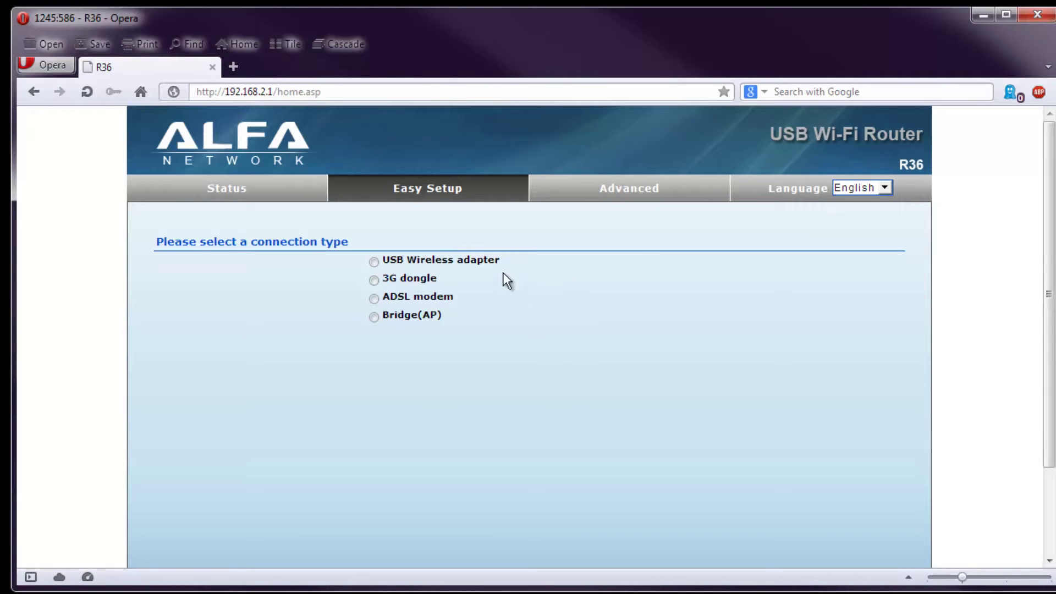
mouse_move(453, 275)
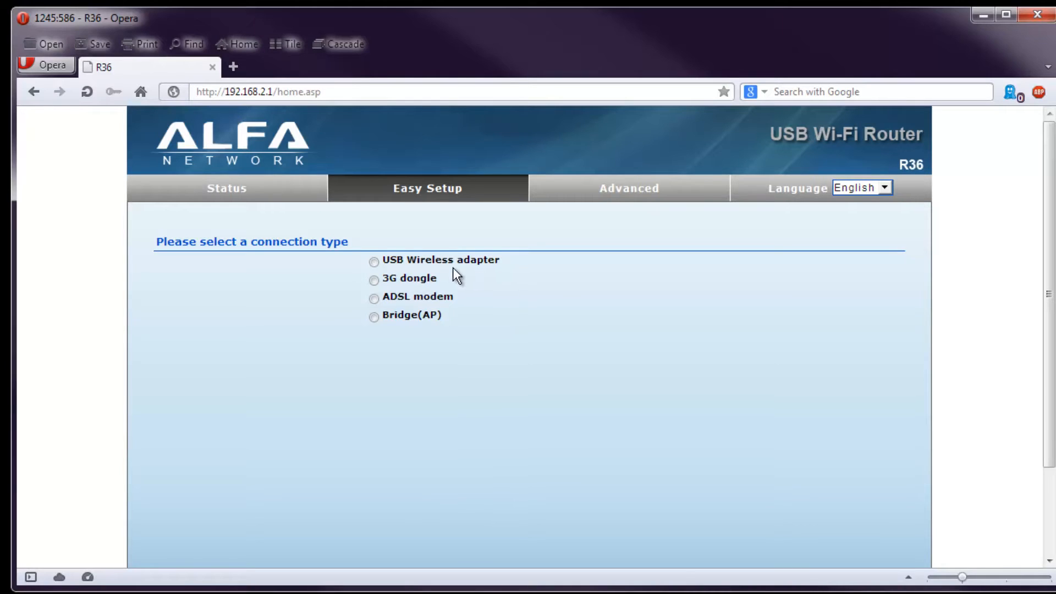
mouse_move(389, 259)
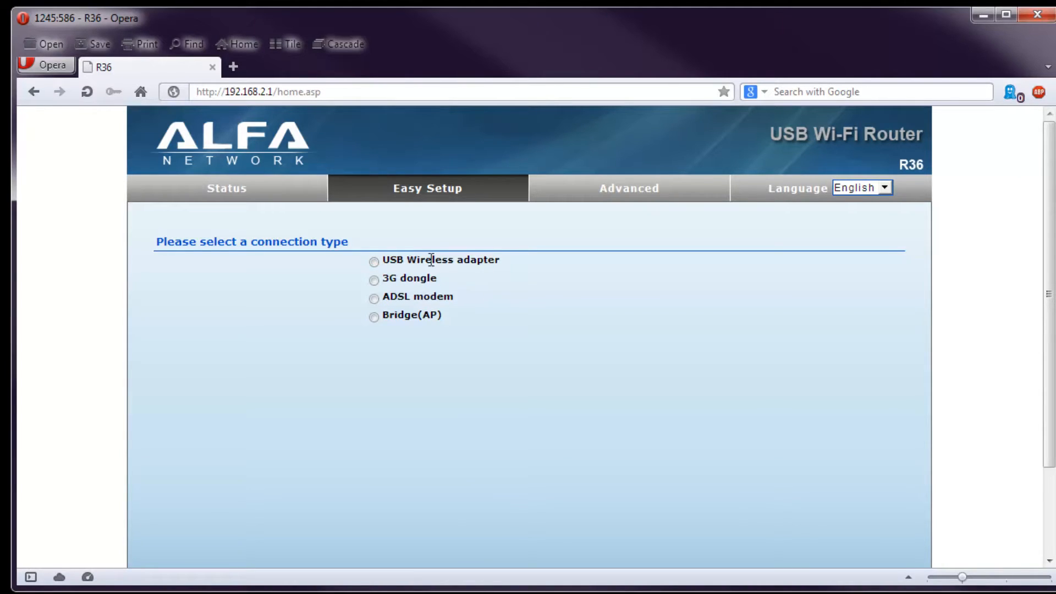
click(374, 261)
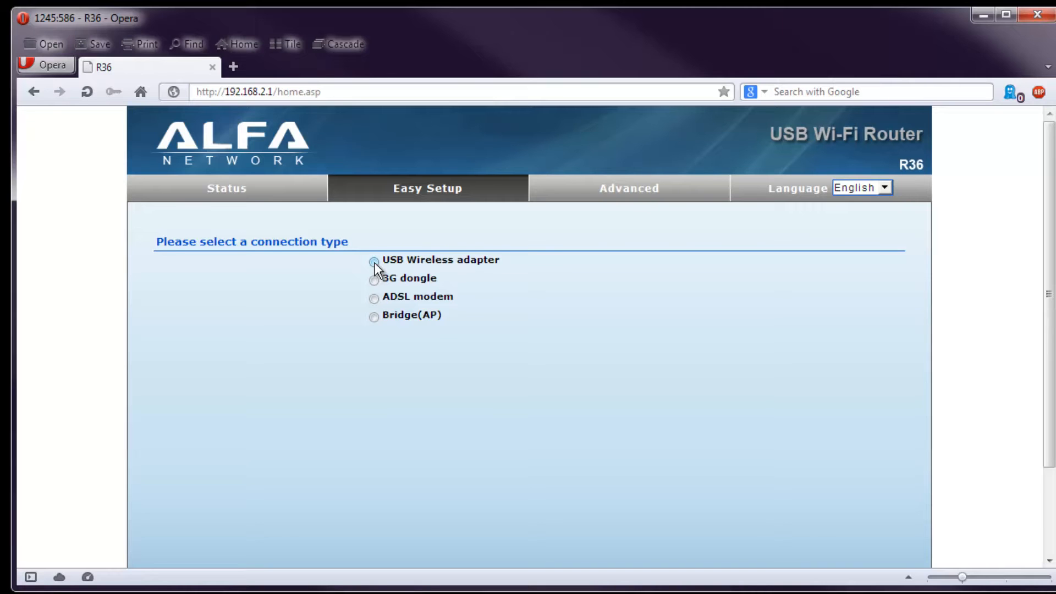
Step: Choose USB Wireless adapter and select the []_[] network on channel 6 from the site survey
click(374, 262)
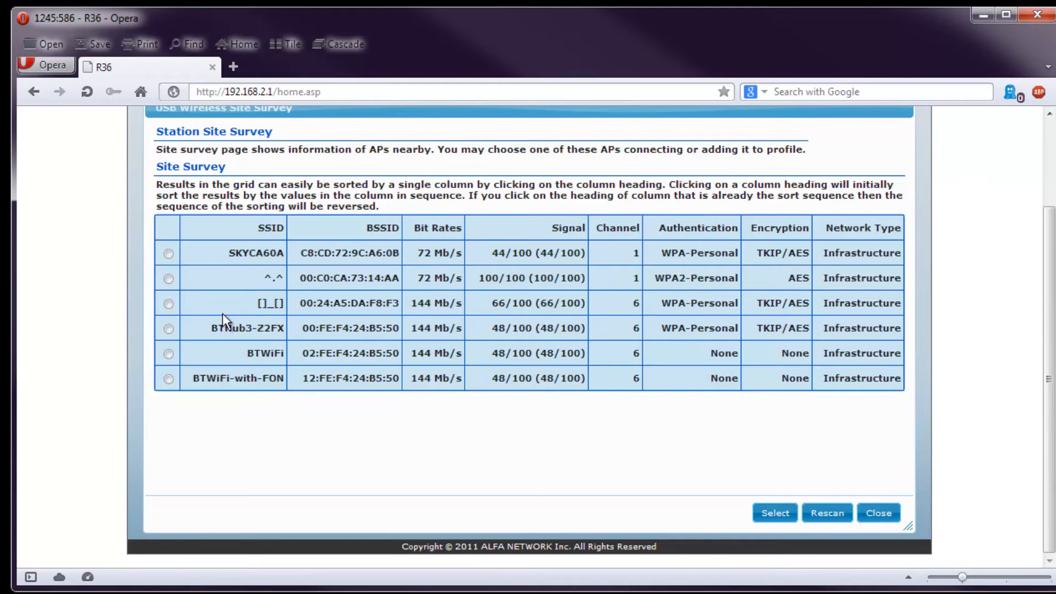
mouse_move(444, 387)
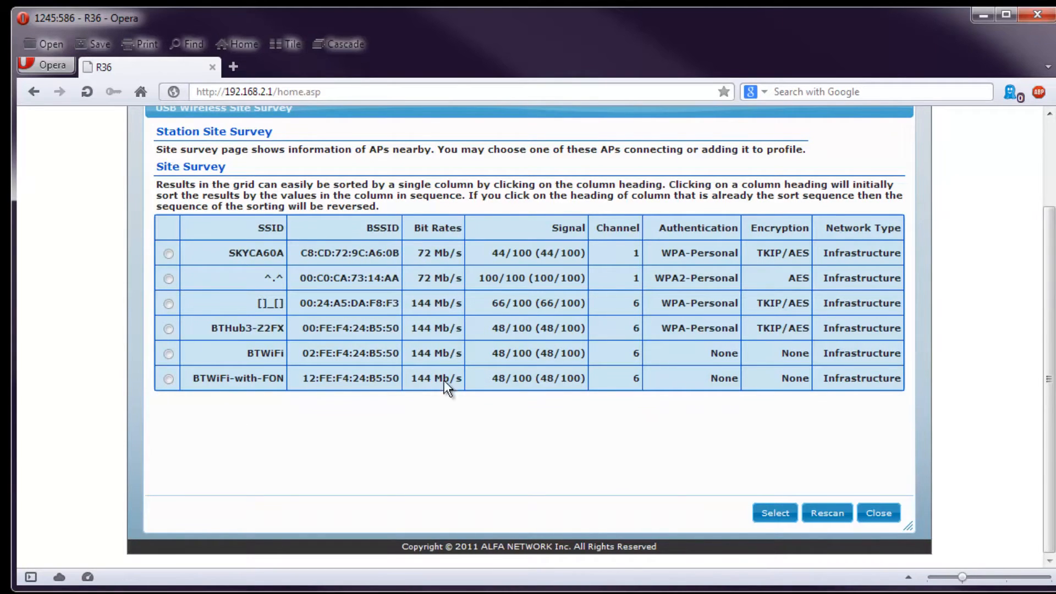
mouse_move(579, 347)
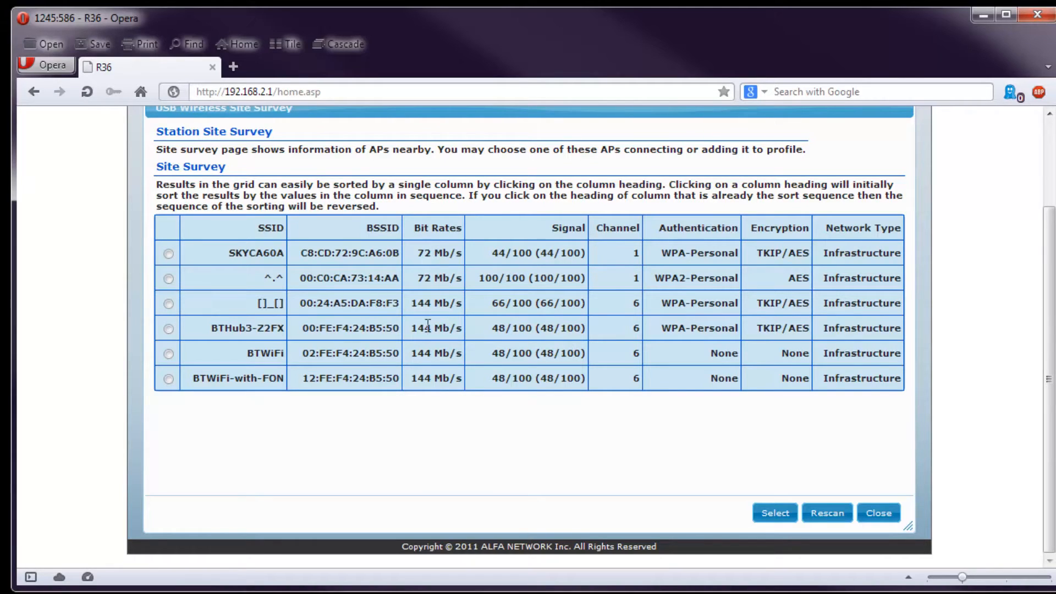
mouse_move(388, 328)
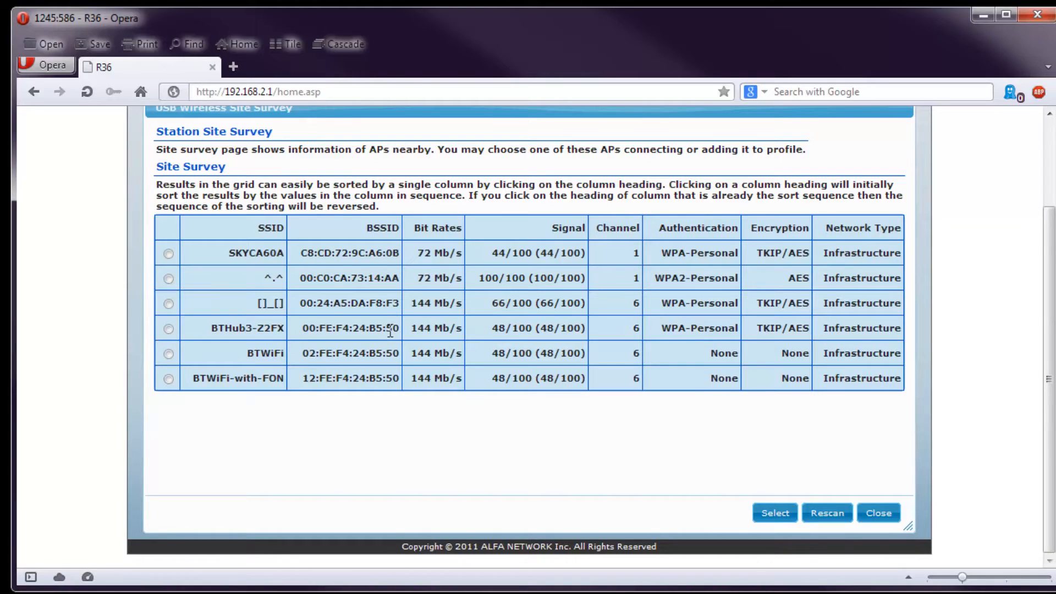
mouse_move(367, 302)
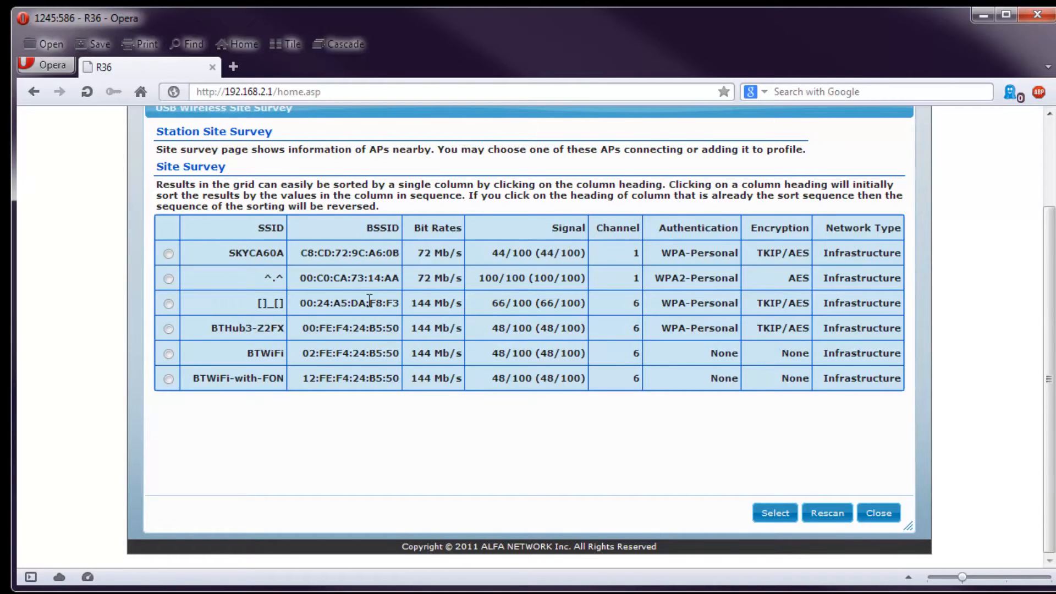
mouse_move(168, 299)
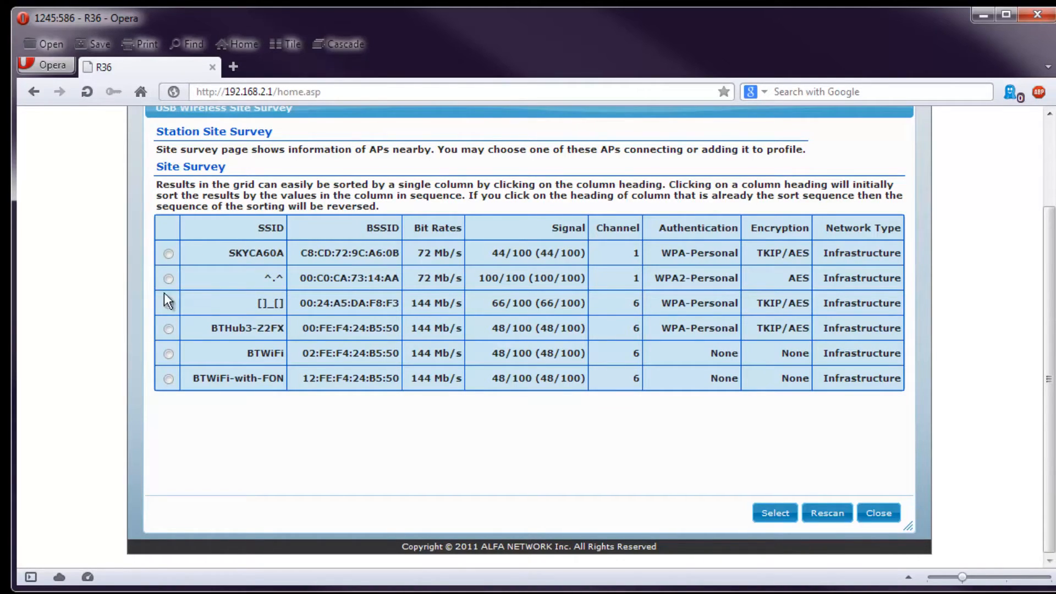
click(168, 304)
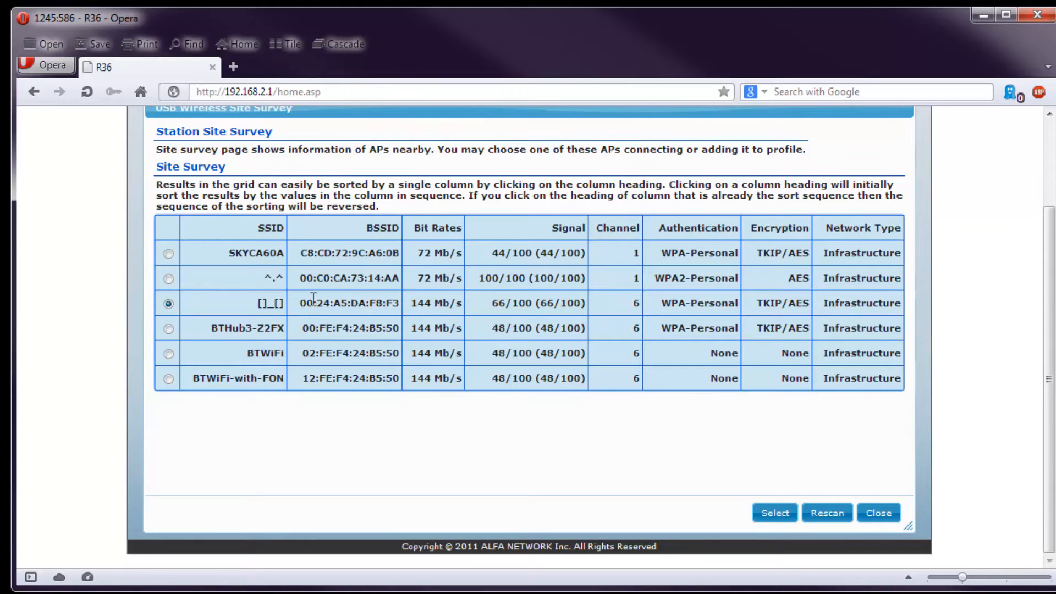
mouse_move(320, 303)
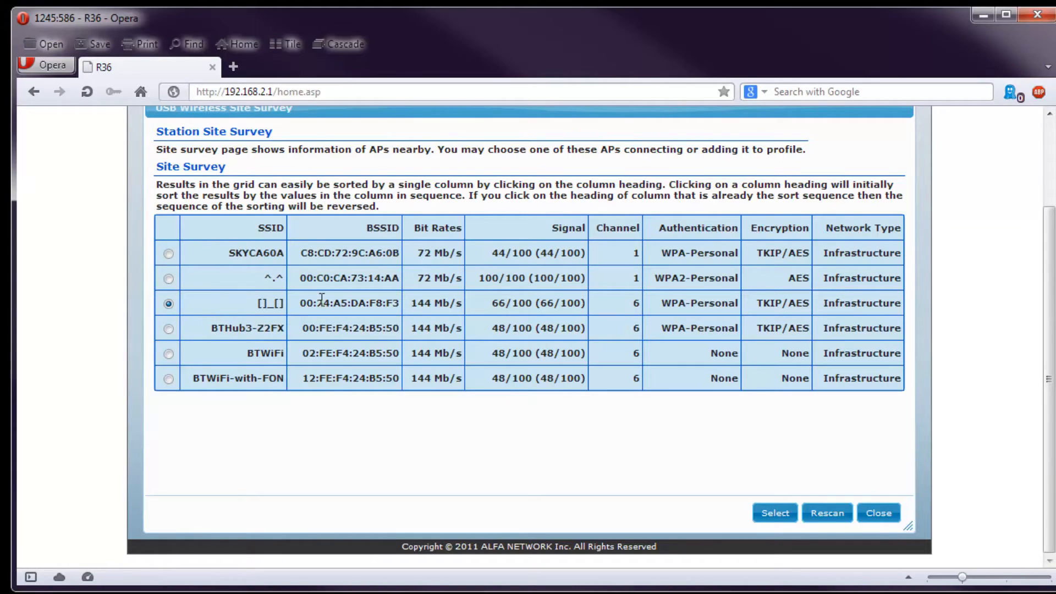
mouse_move(211, 321)
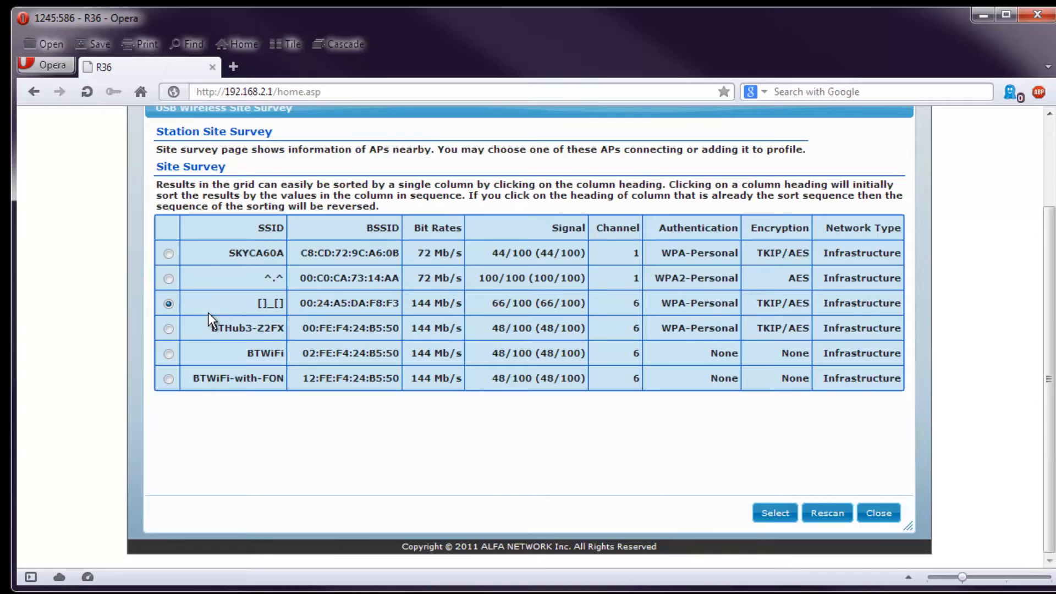
mouse_move(310, 352)
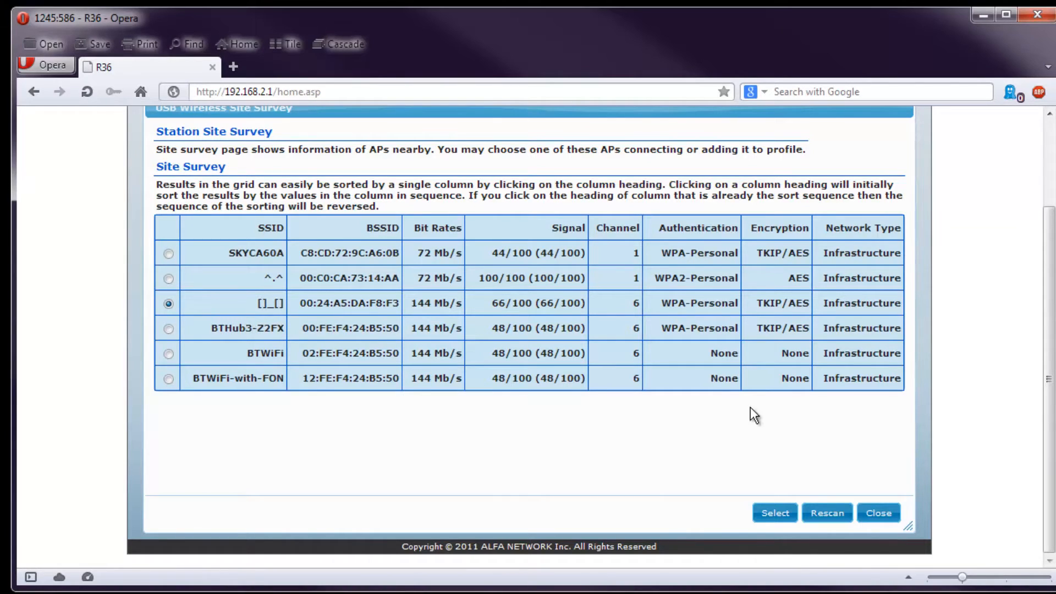
Step: Apply the []_[] network to the adapter settings, enter a new pass phrase and keep WPA-Personal security
click(775, 513)
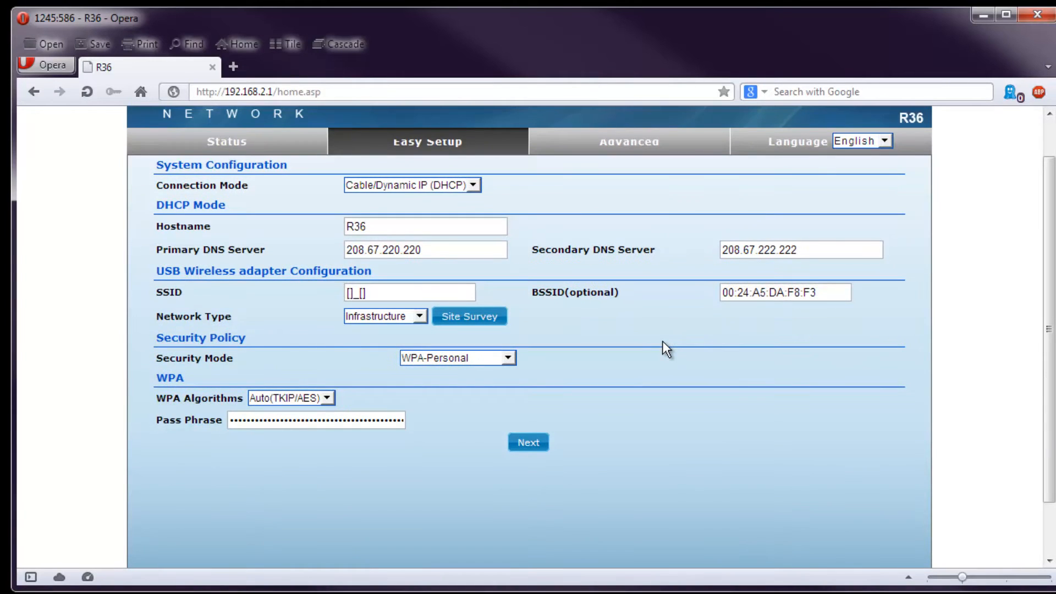
mouse_move(476, 249)
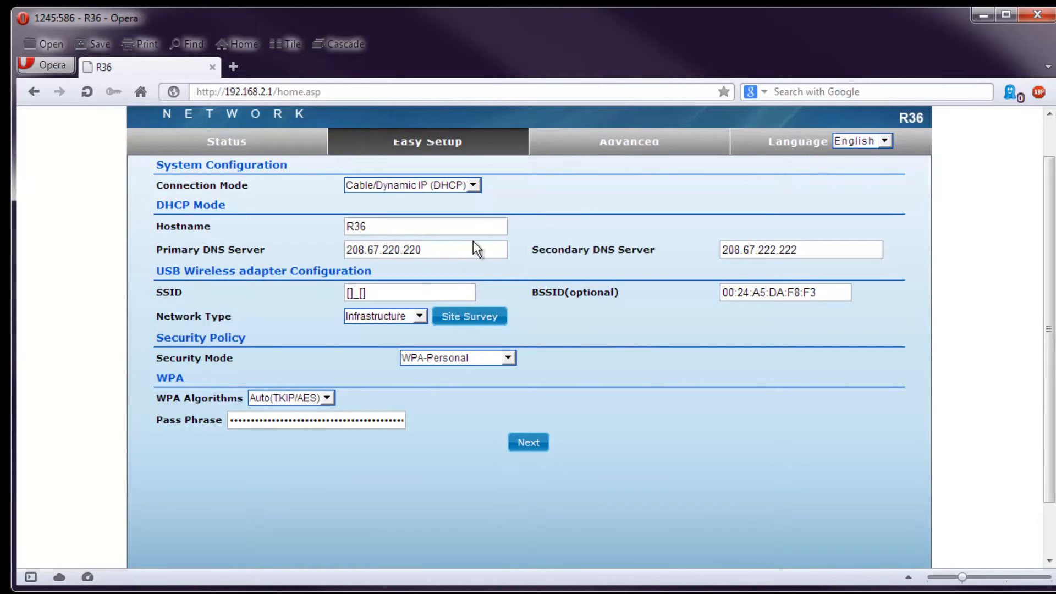
mouse_move(381, 225)
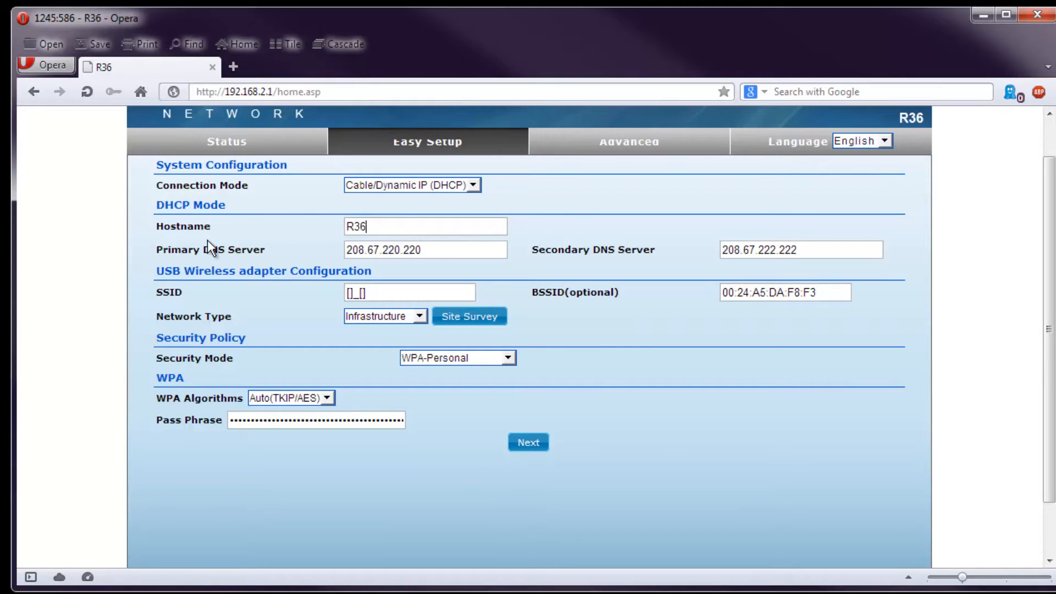
click(820, 250)
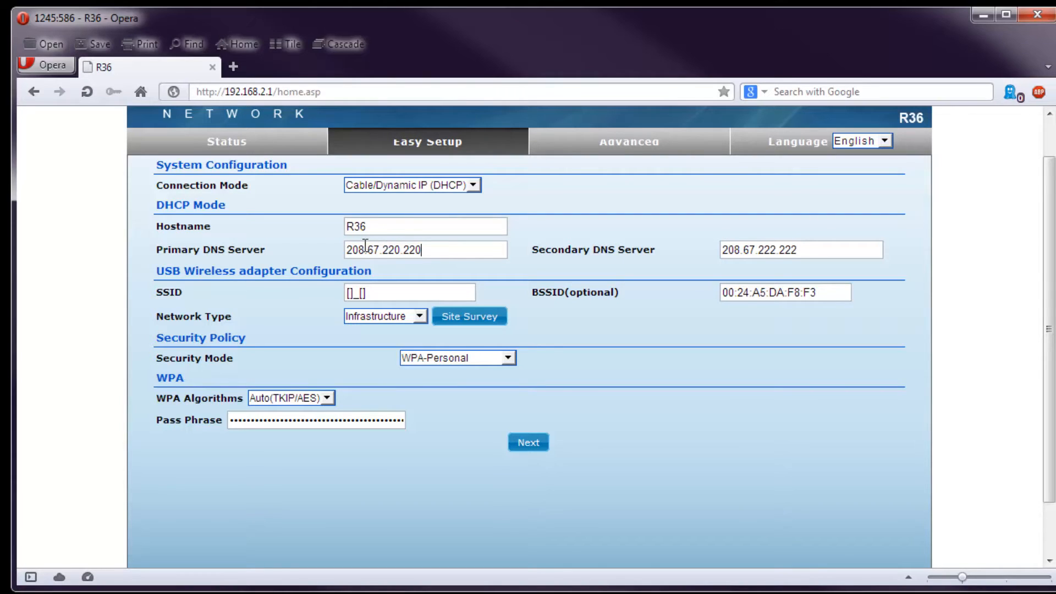
mouse_move(449, 240)
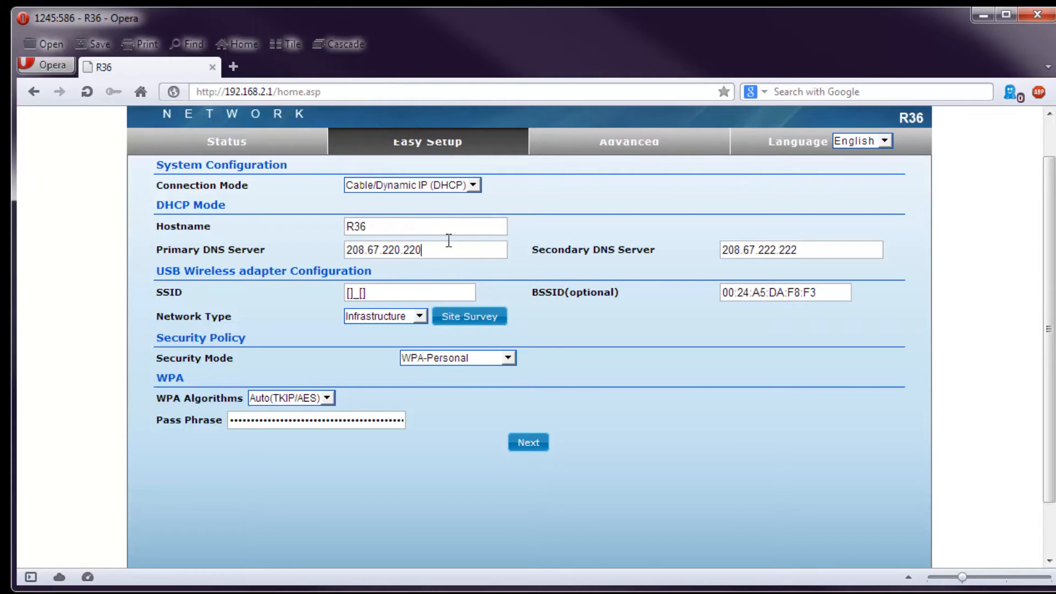
mouse_move(308, 400)
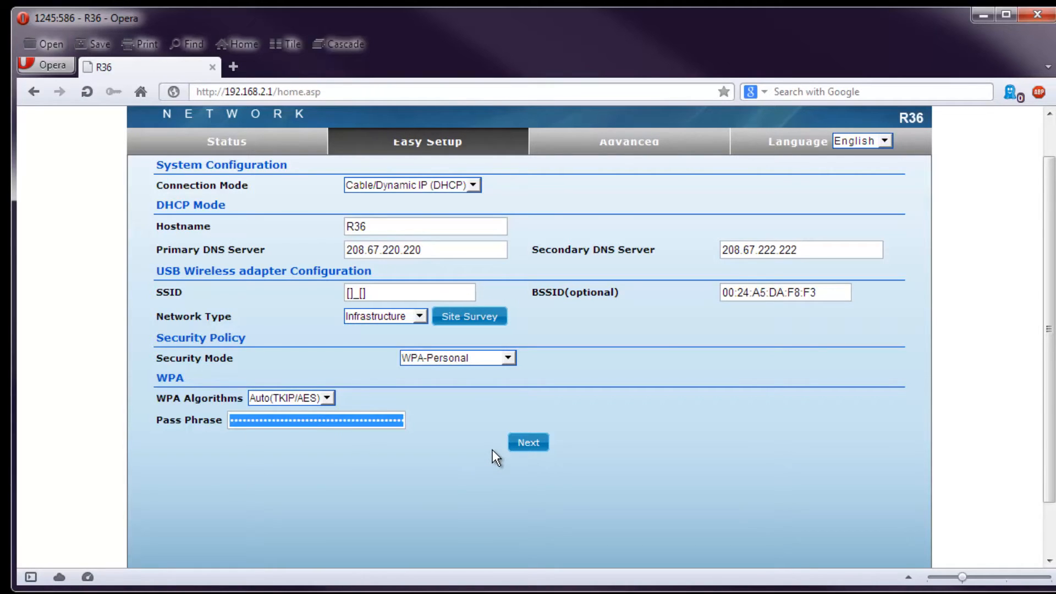
click(314, 420)
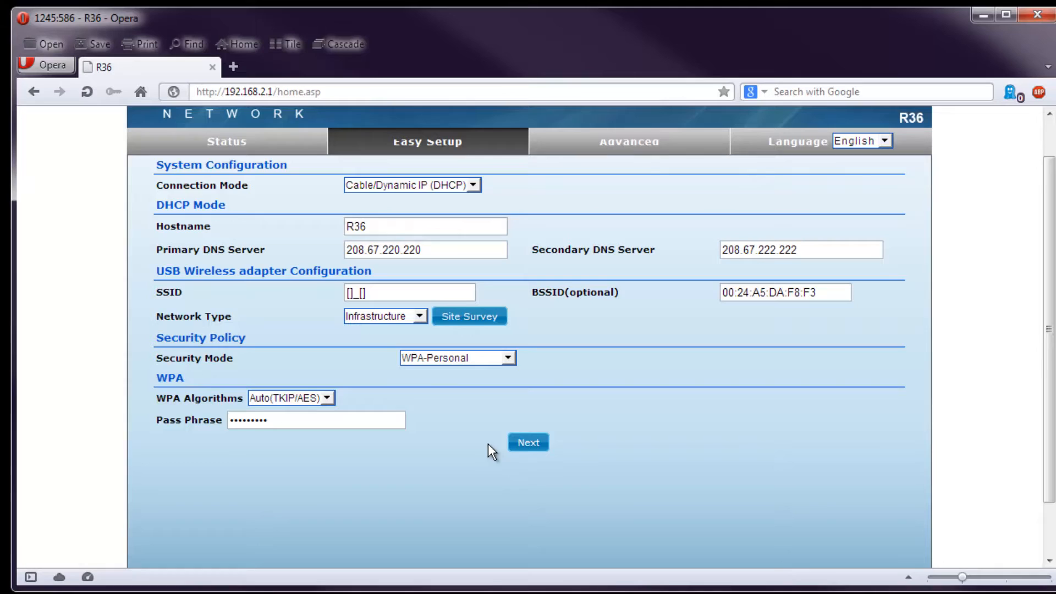
mouse_move(486, 408)
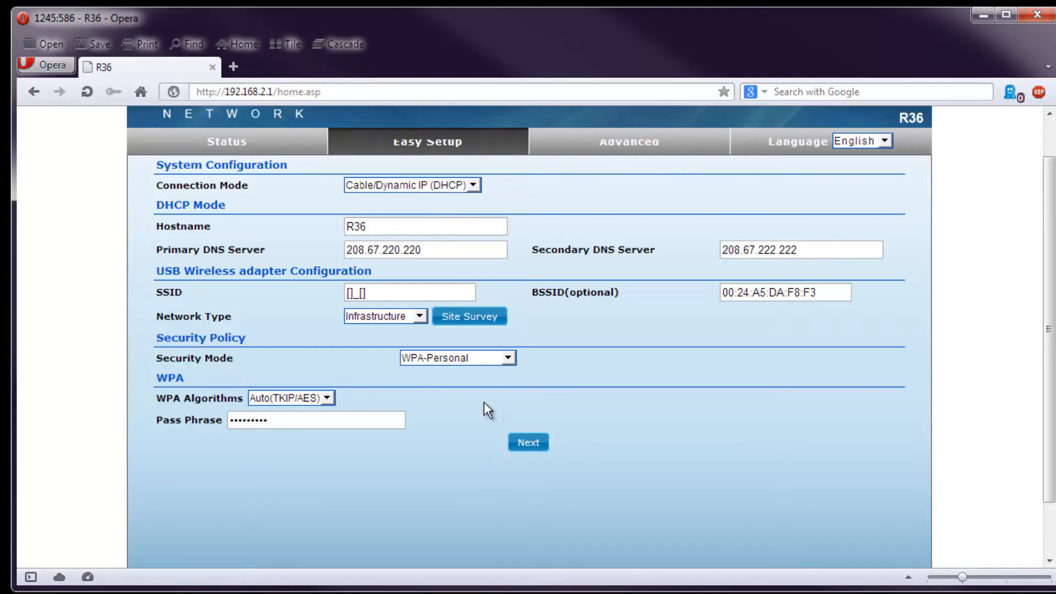
mouse_move(466, 368)
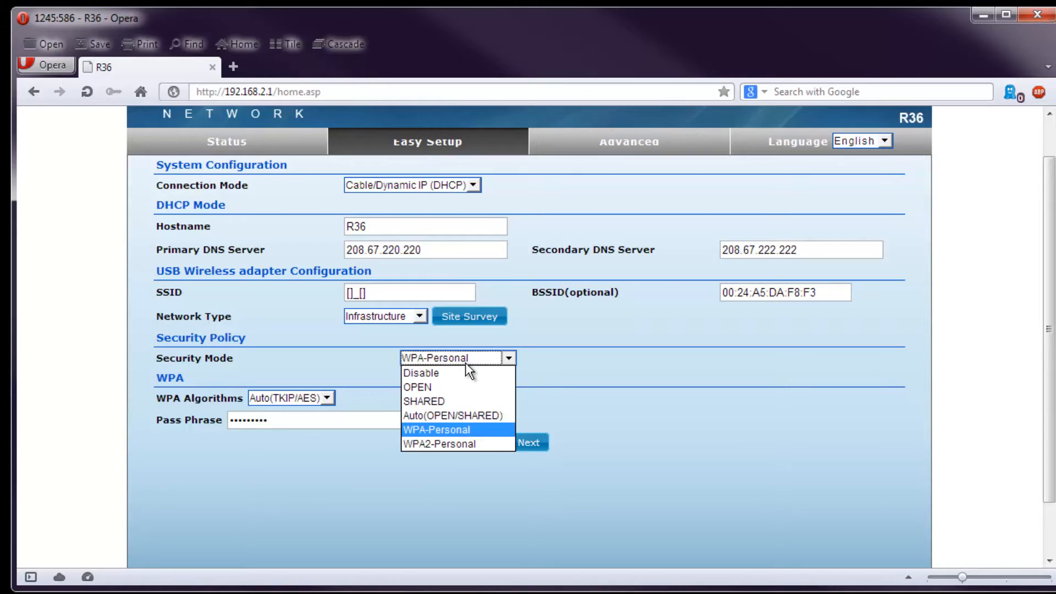
click(436, 429)
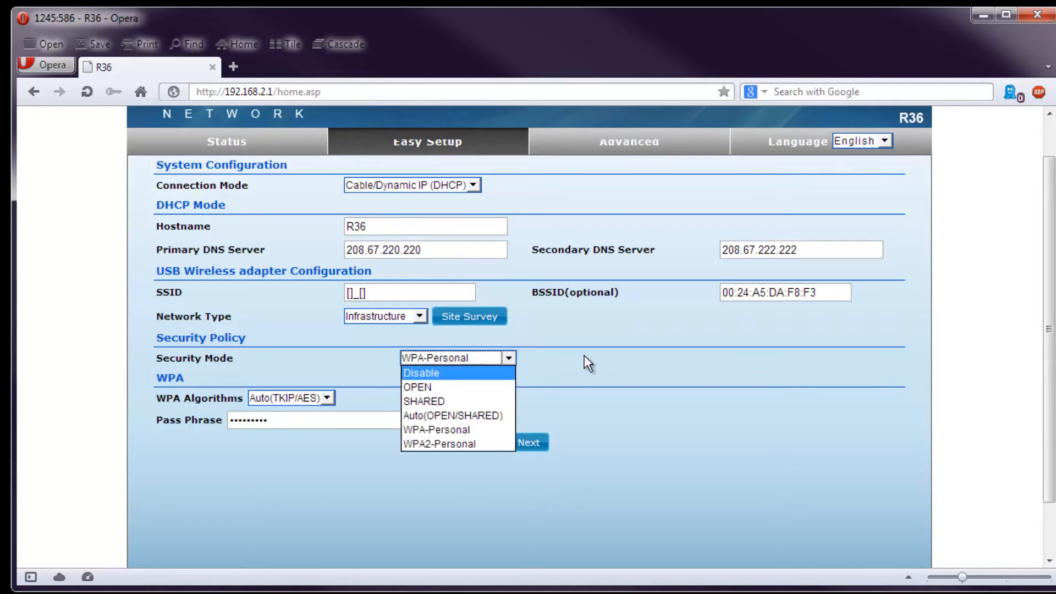
click(437, 429)
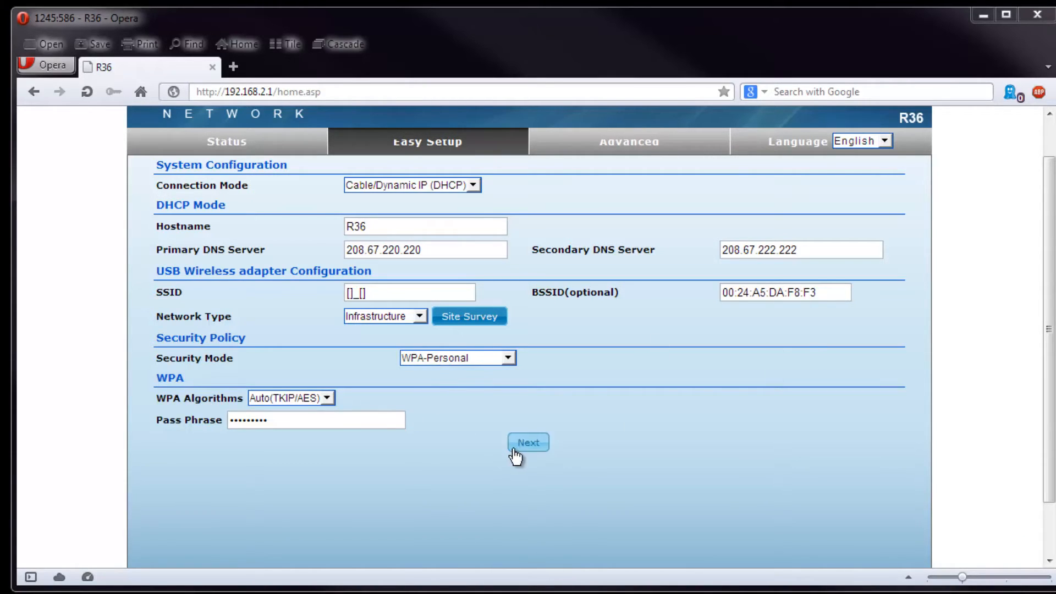
Step: Continue through the wireless security page and finish the wizard with Done
click(528, 442)
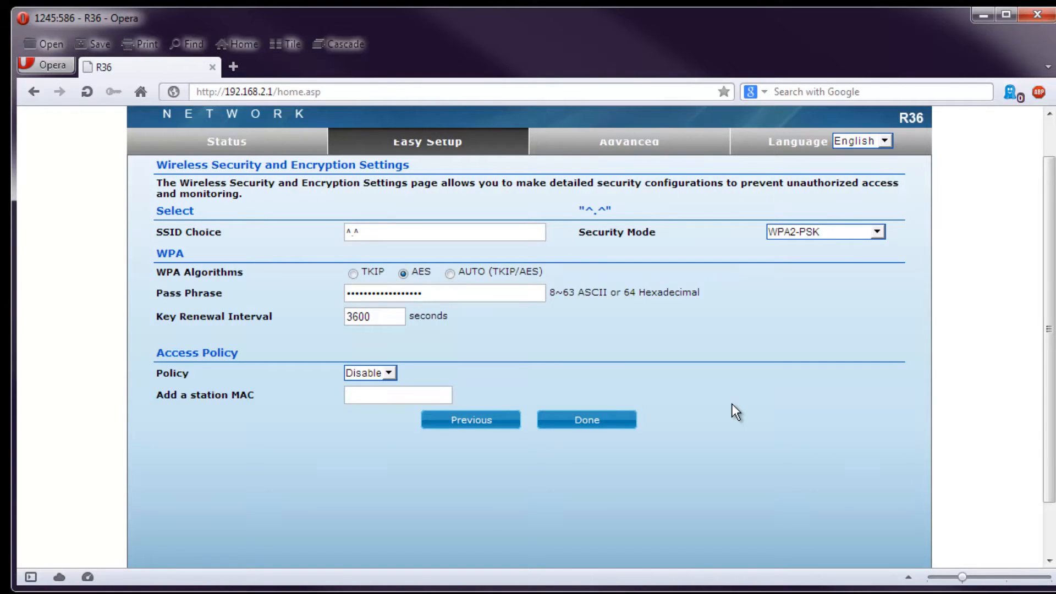
mouse_move(167, 244)
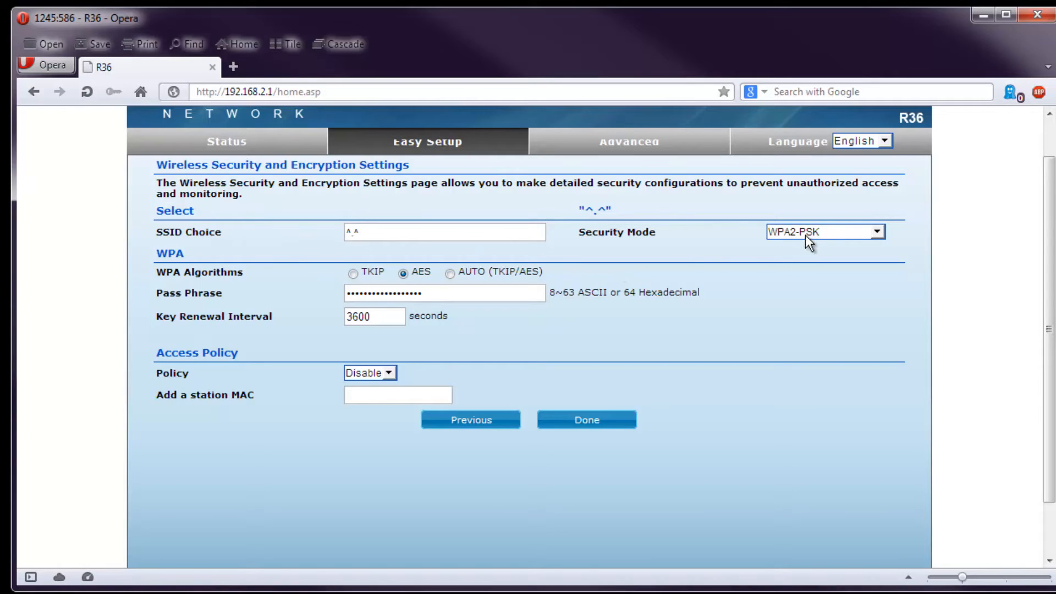
mouse_move(381, 289)
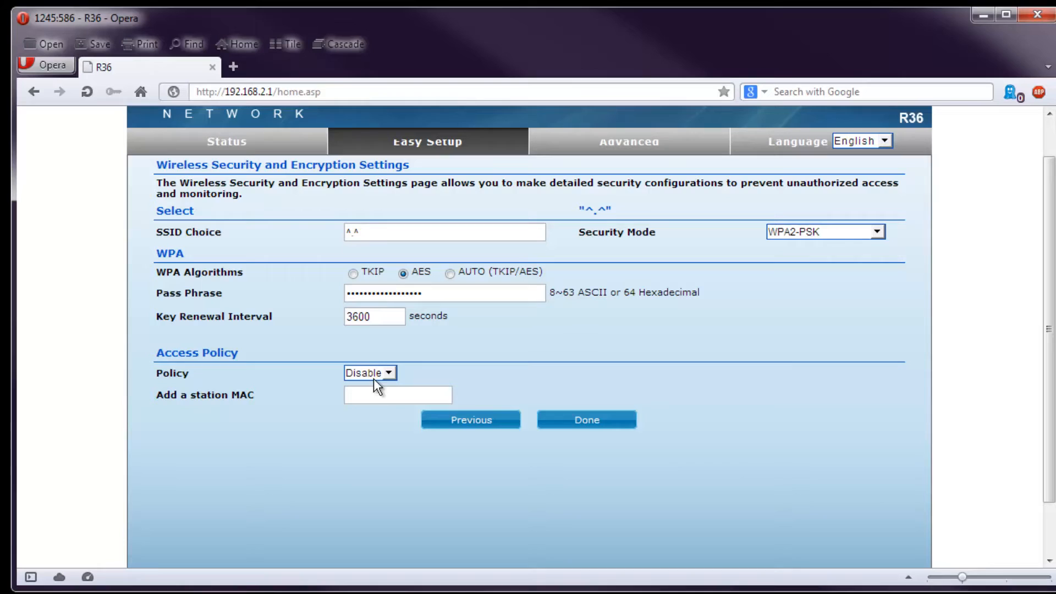
click(588, 419)
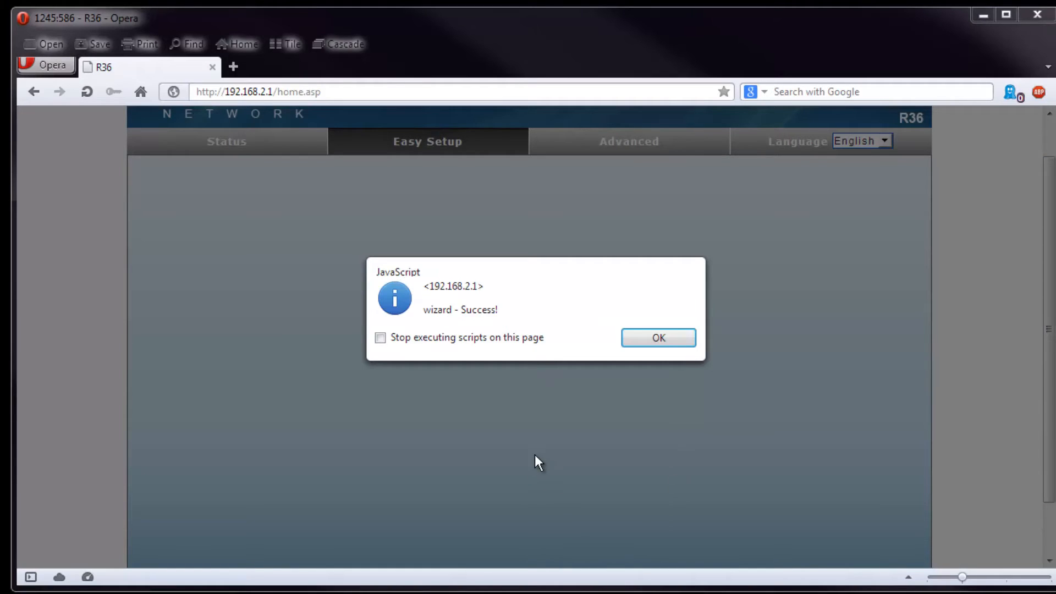
Step: Acknowledge the success alert and review the Status page: Connected, WPA-Personal, firmware V1.2.1.0
click(658, 338)
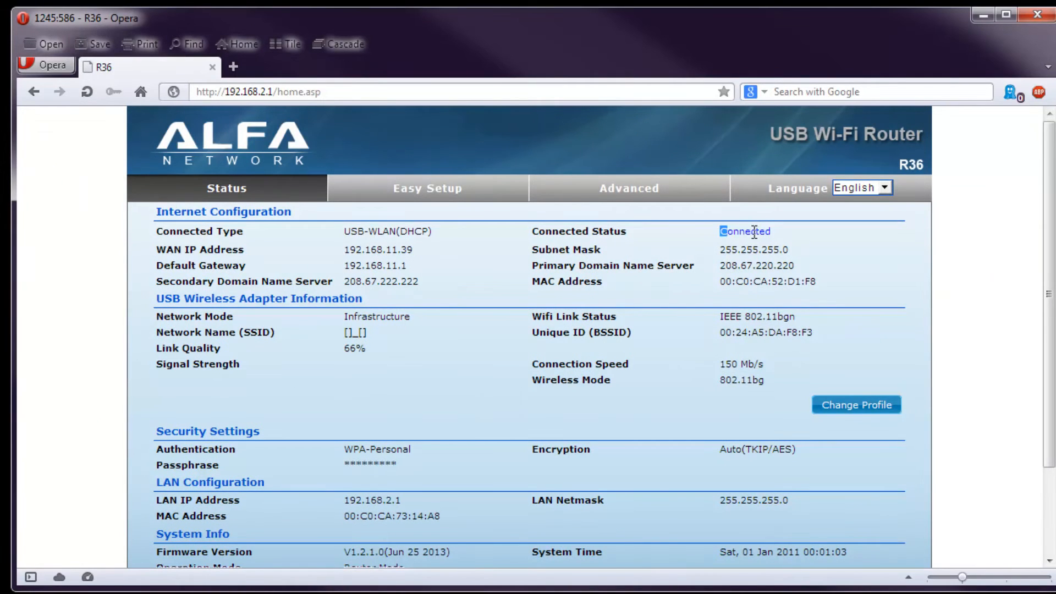
scroll(down, 3)
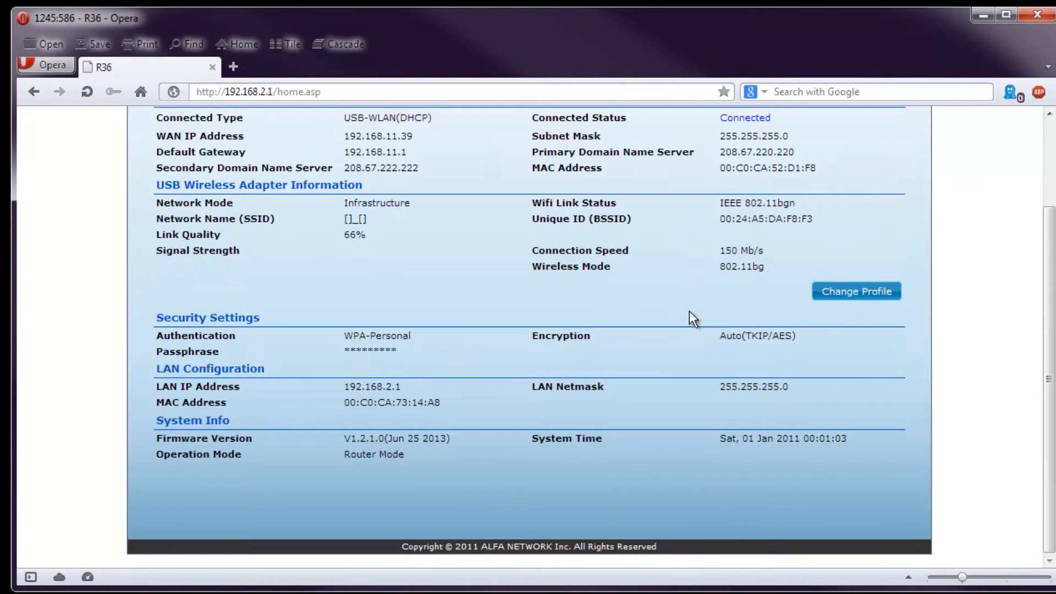
mouse_move(528, 290)
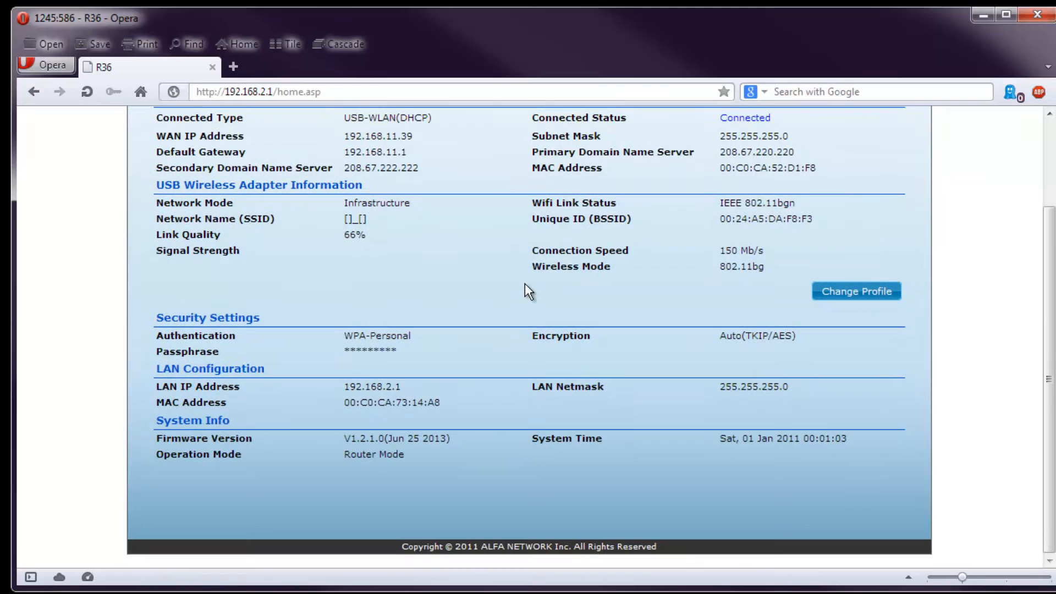
scroll(up, 3)
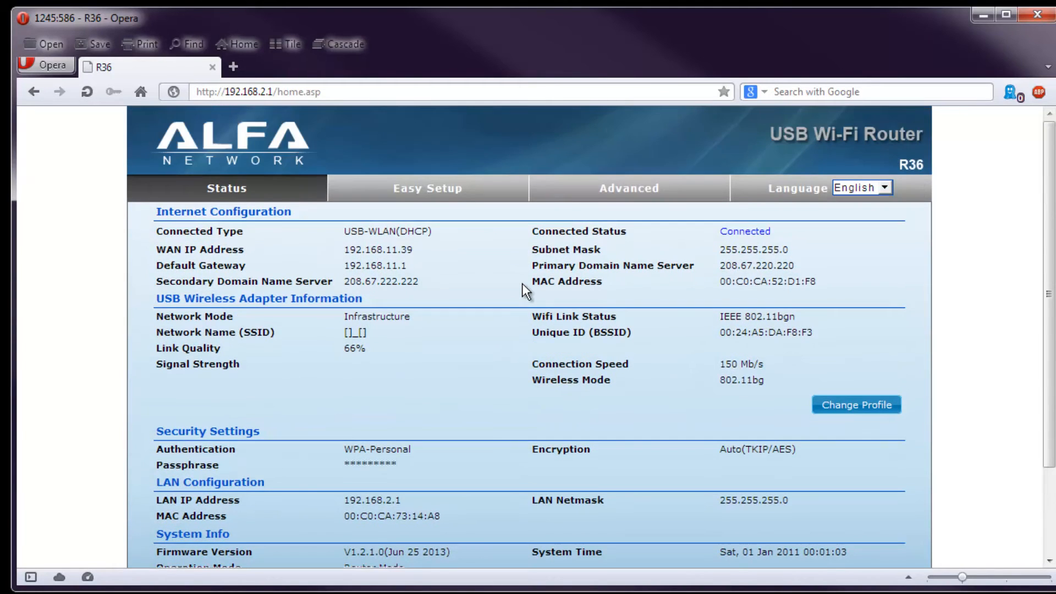
scroll(down, 3)
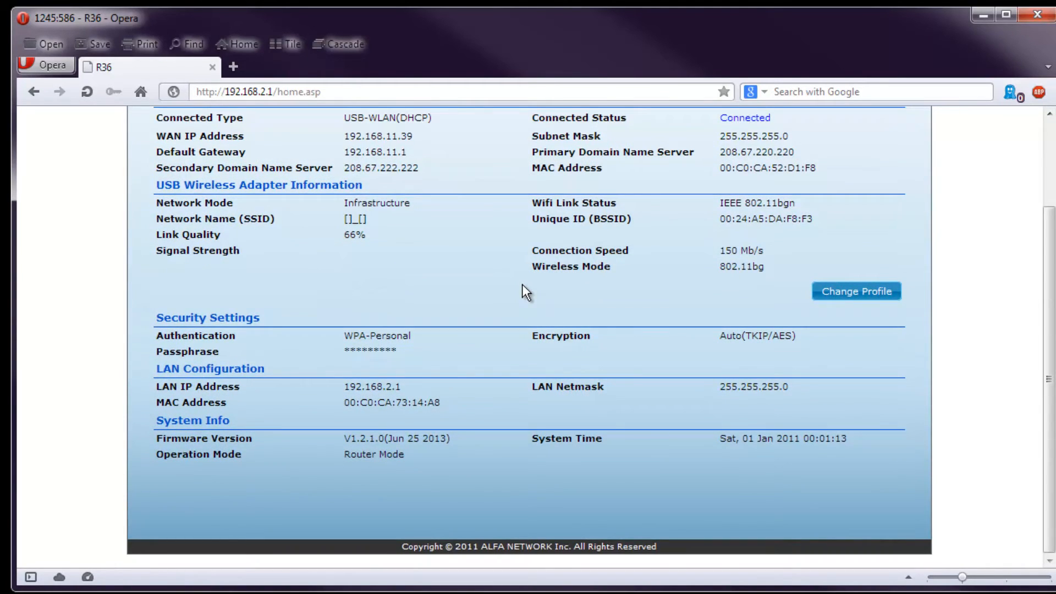
scroll(up, 3)
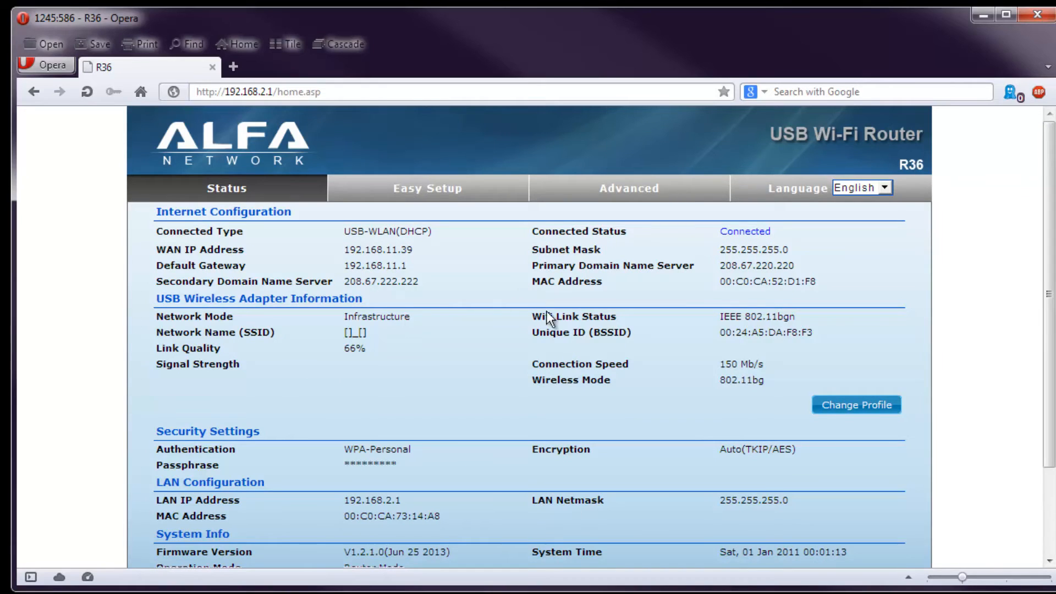
scroll(down, 3)
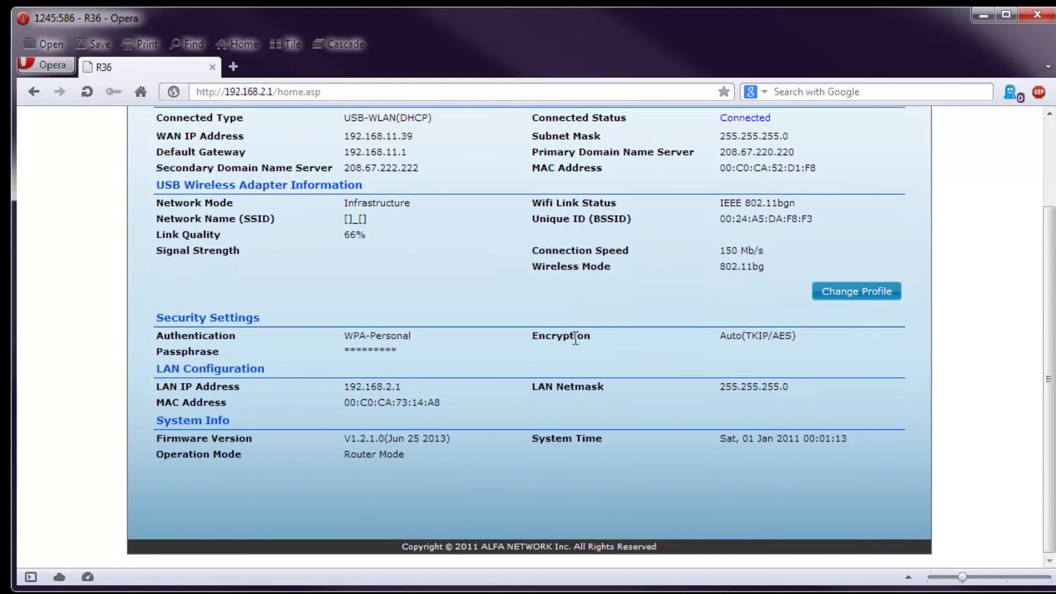
scroll(up, 3)
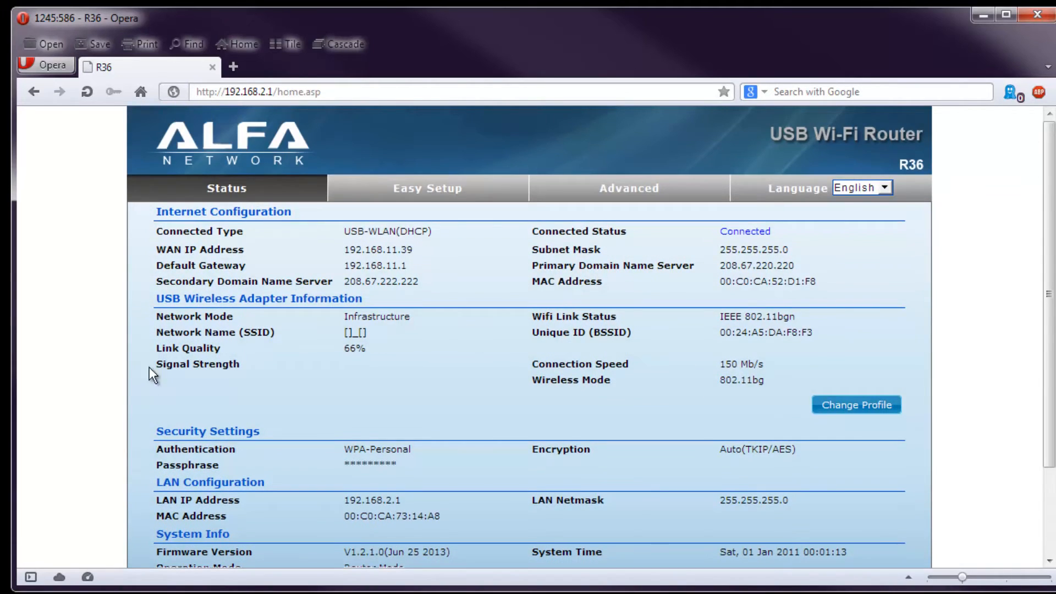
click(629, 190)
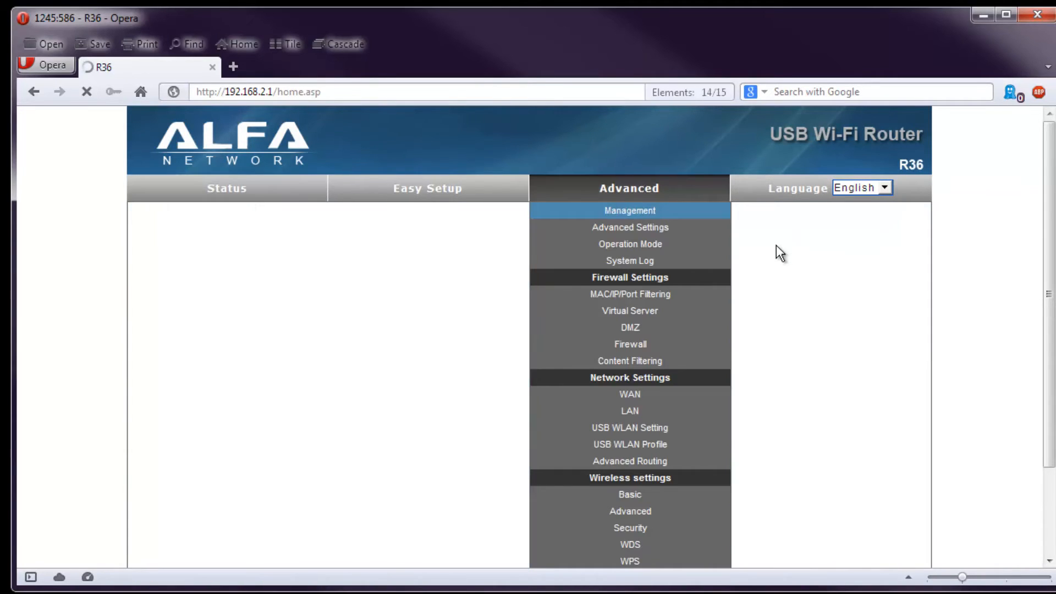
Step: Read Software Version V1.2.1.0 under Advanced > Management, then start a new browser tab
click(629, 210)
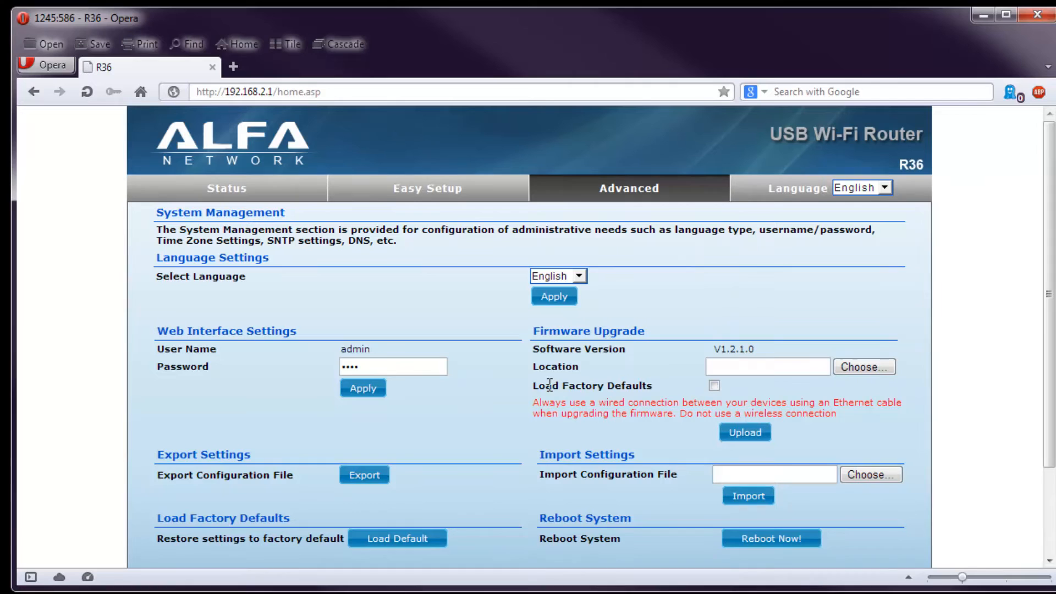
mouse_move(534, 359)
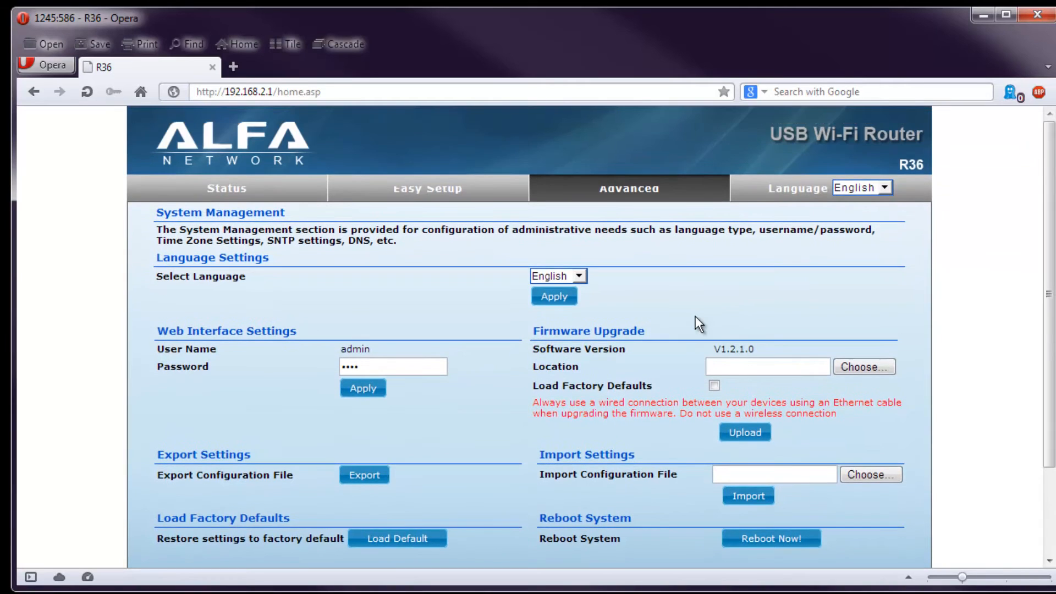
mouse_move(237, 82)
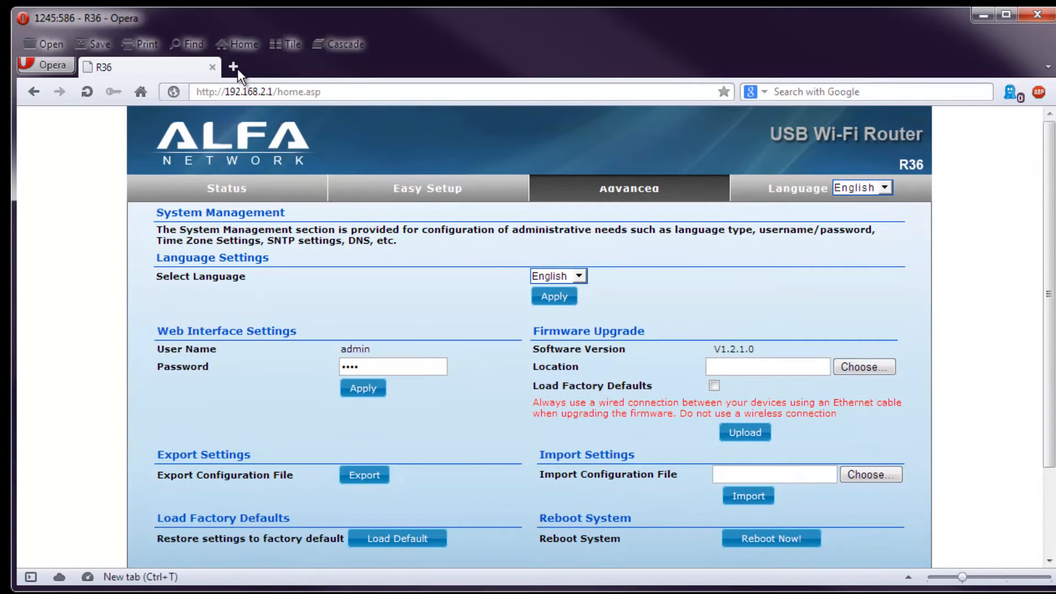
click(236, 67)
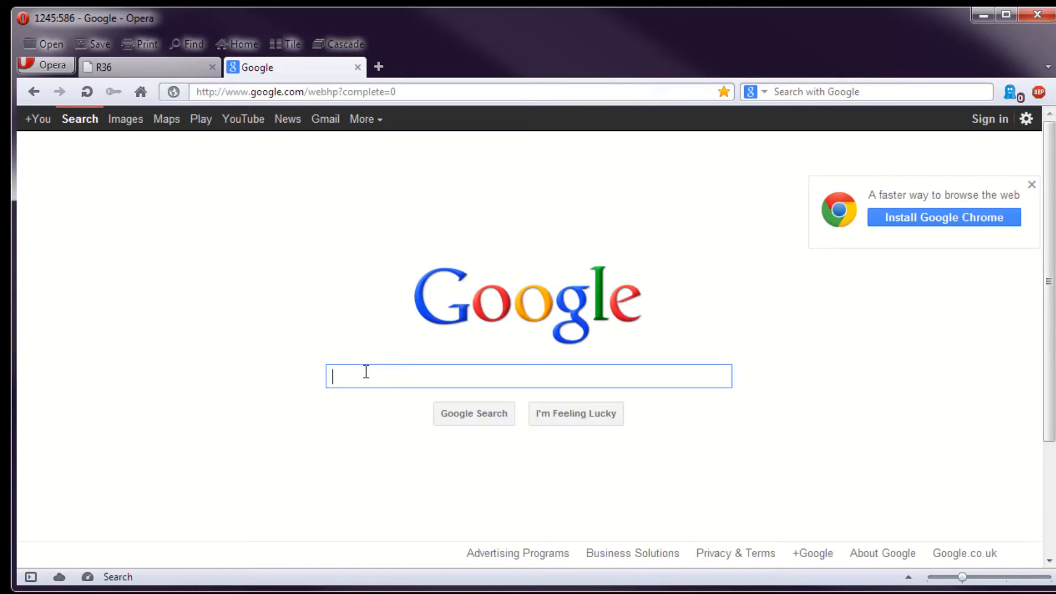
Step: Search Google for 'alfa network', visit the ALFA NETWORK site and go to Support > Downloads
text(alfa network)
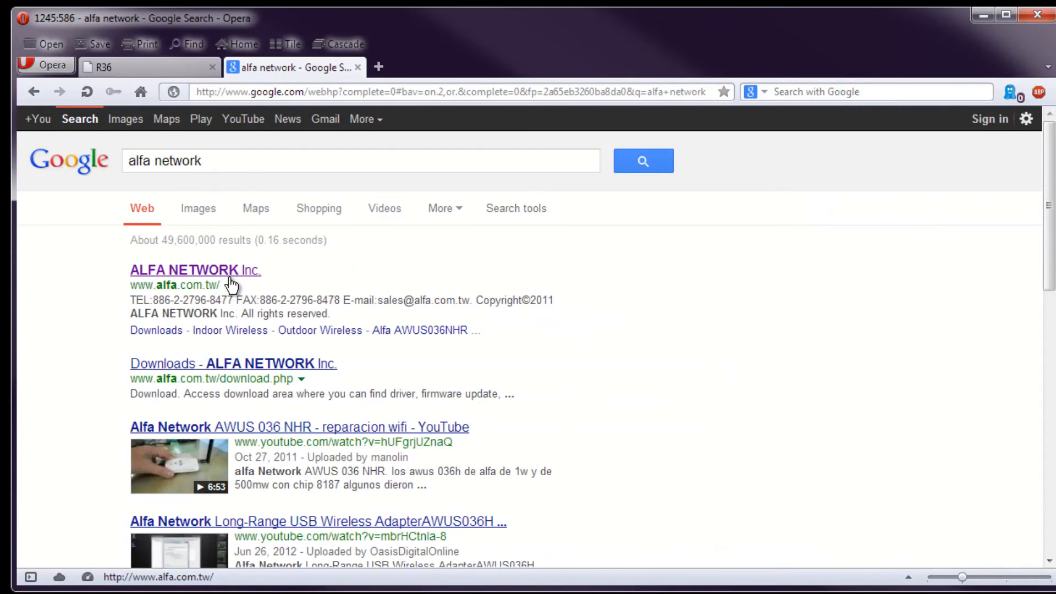
click(194, 271)
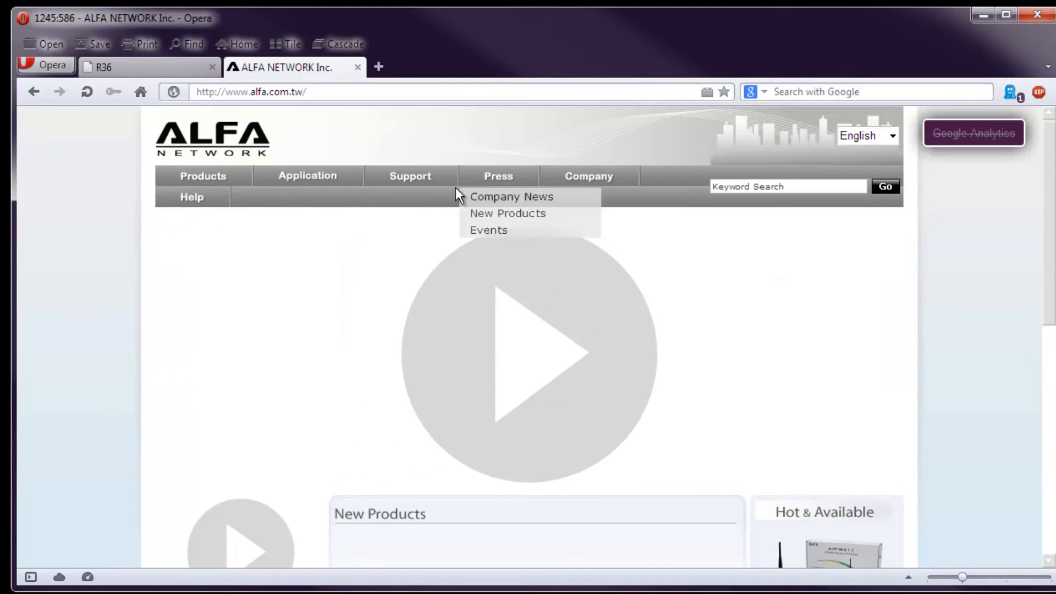
mouse_move(410, 176)
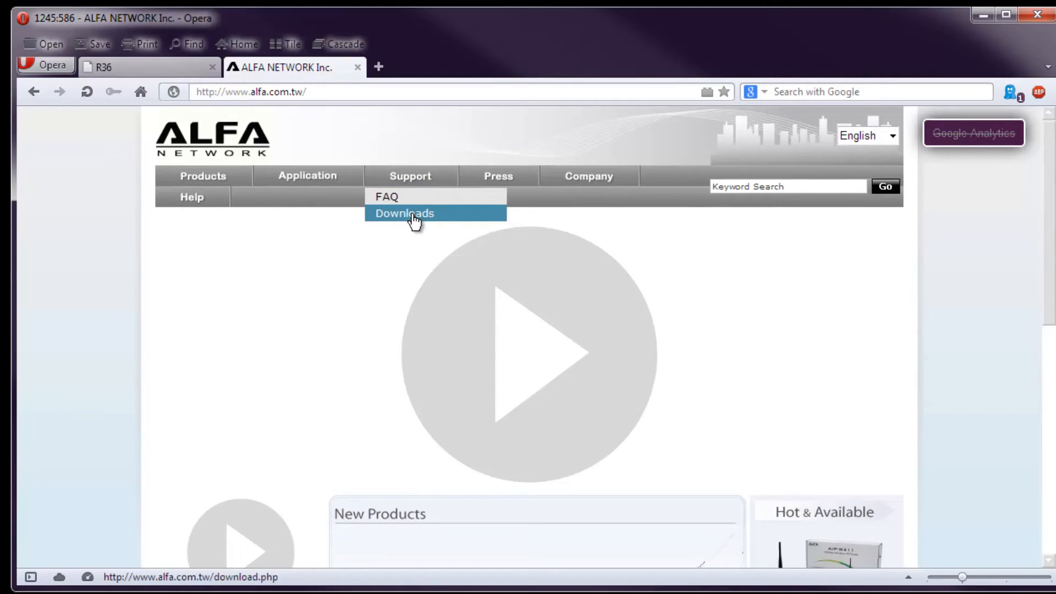
click(403, 214)
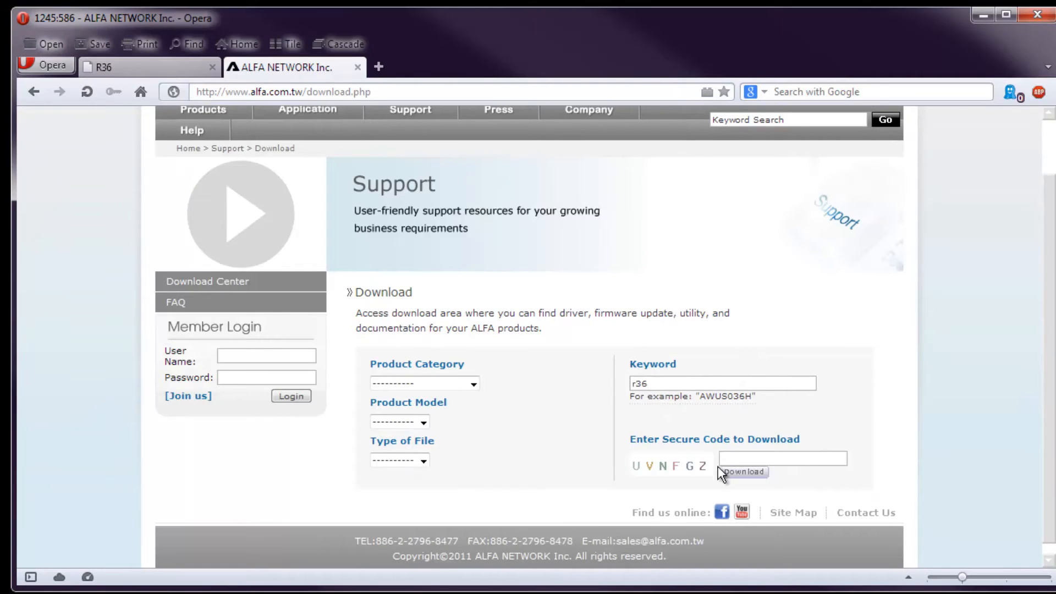
text(UVN)
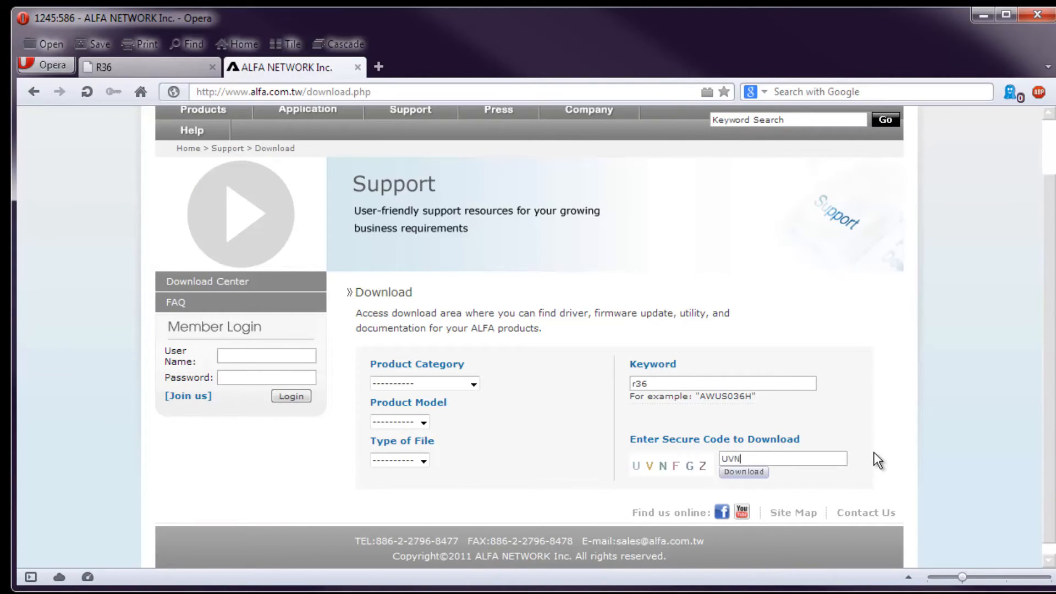
text(FGZ)
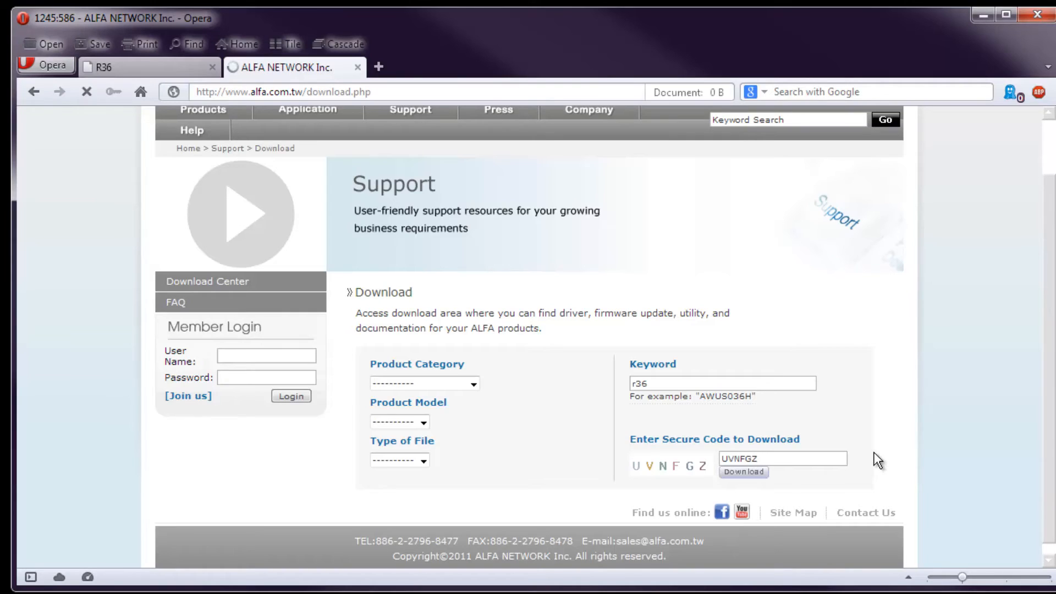
click(744, 472)
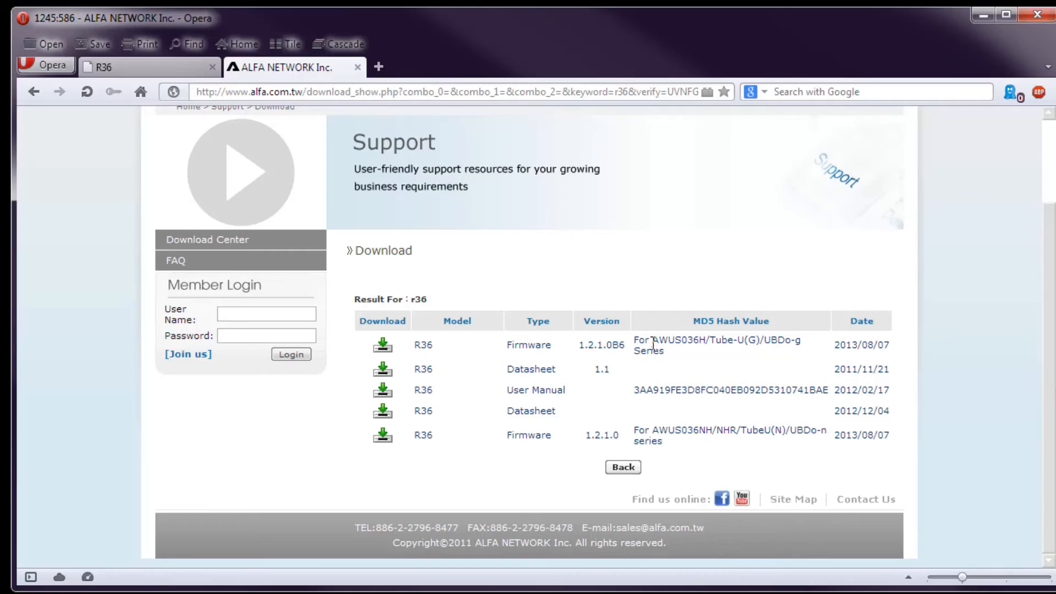
Step: Compare the AWUS036H firmware rows on the ALFA download page, then return to the R36 router tab
double_click(667, 341)
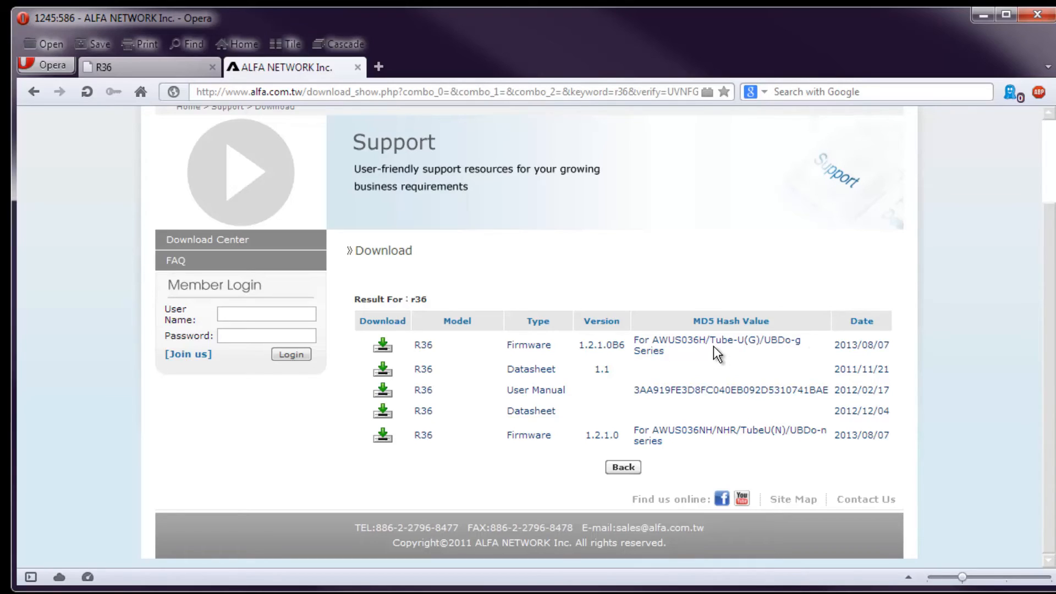
double_click(774, 341)
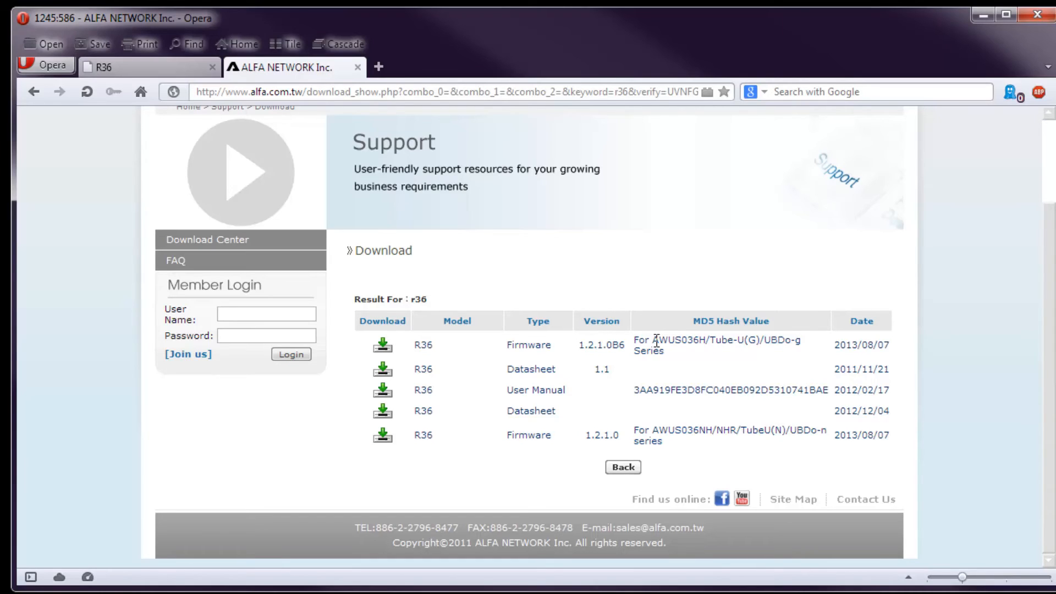
double_click(675, 340)
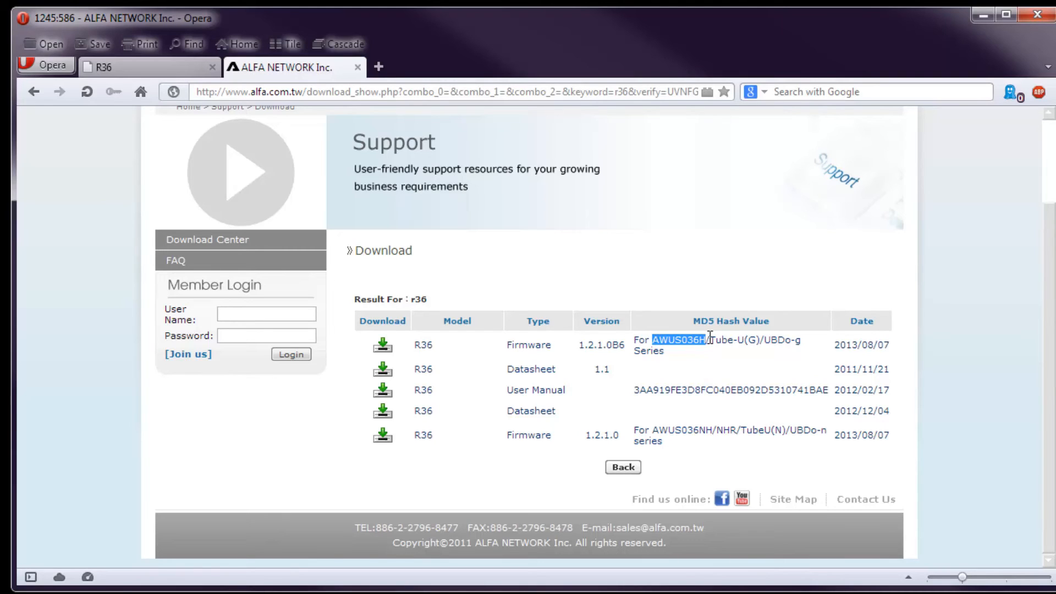
mouse_move(715, 343)
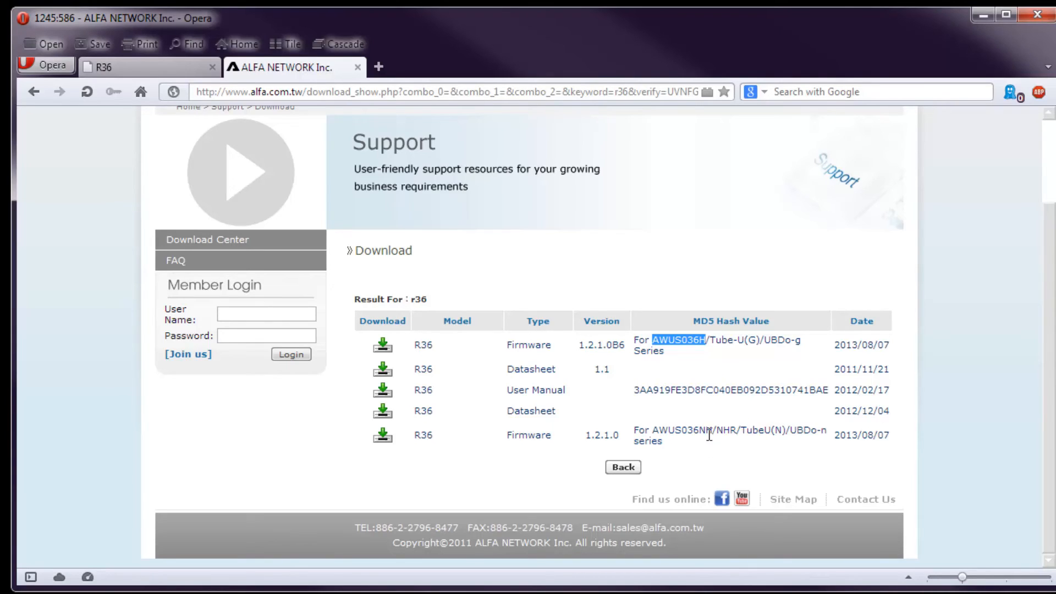
double_click(684, 432)
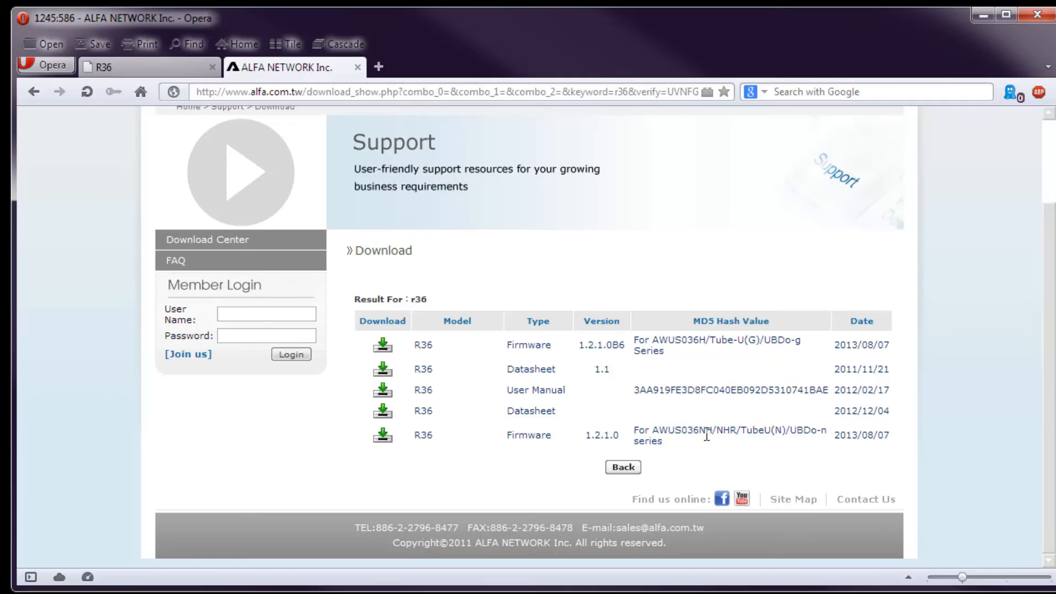
mouse_move(673, 438)
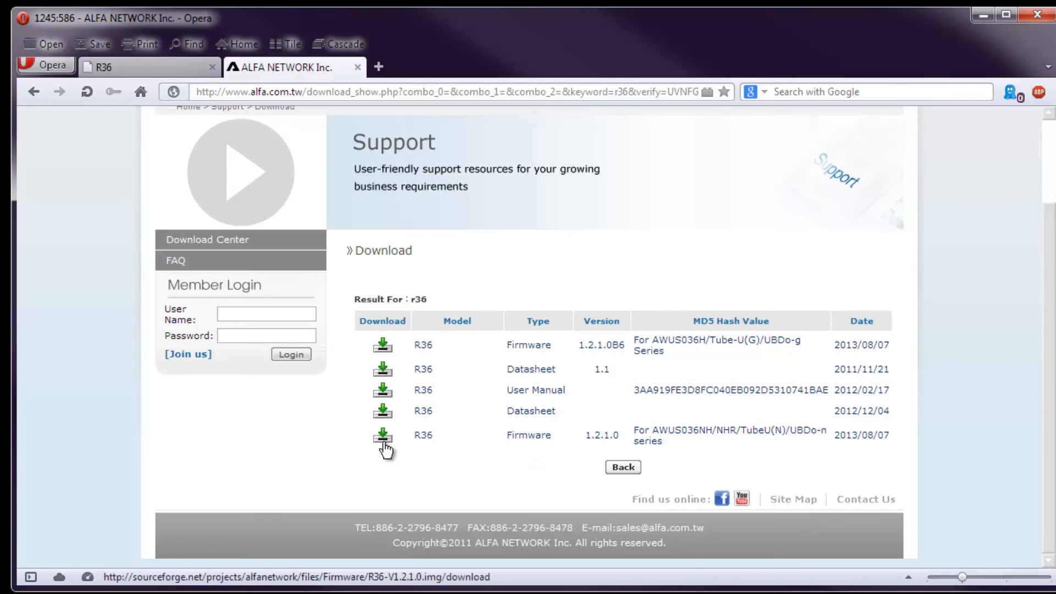
click(104, 69)
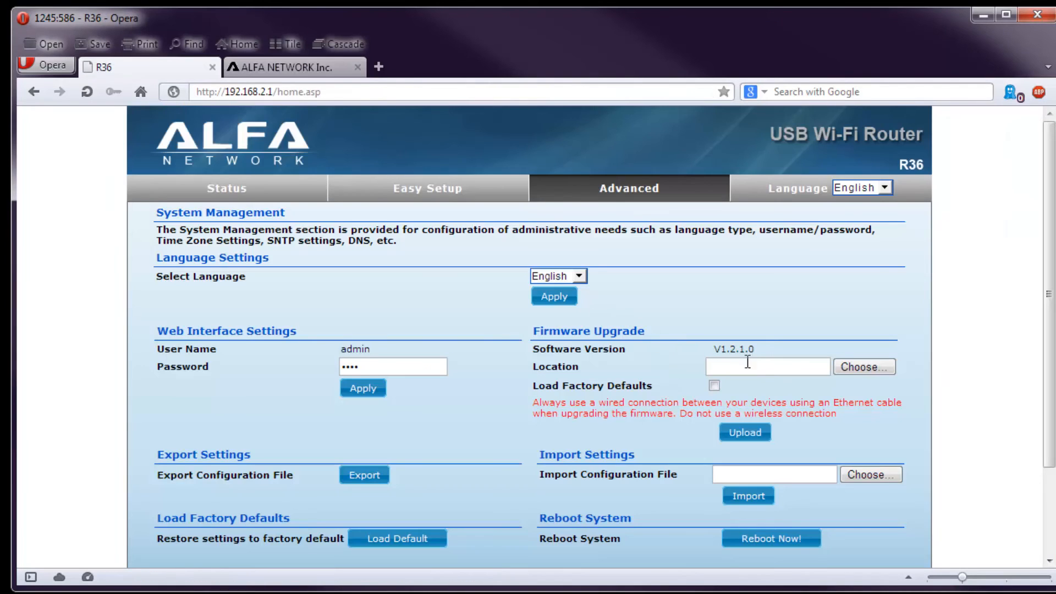
mouse_move(759, 477)
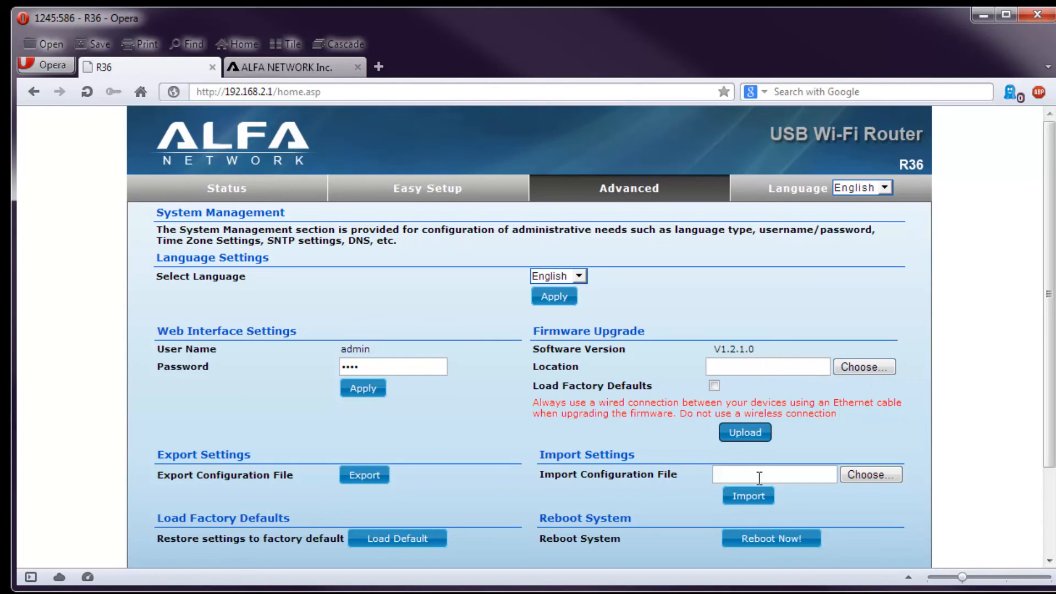
mouse_move(434, 352)
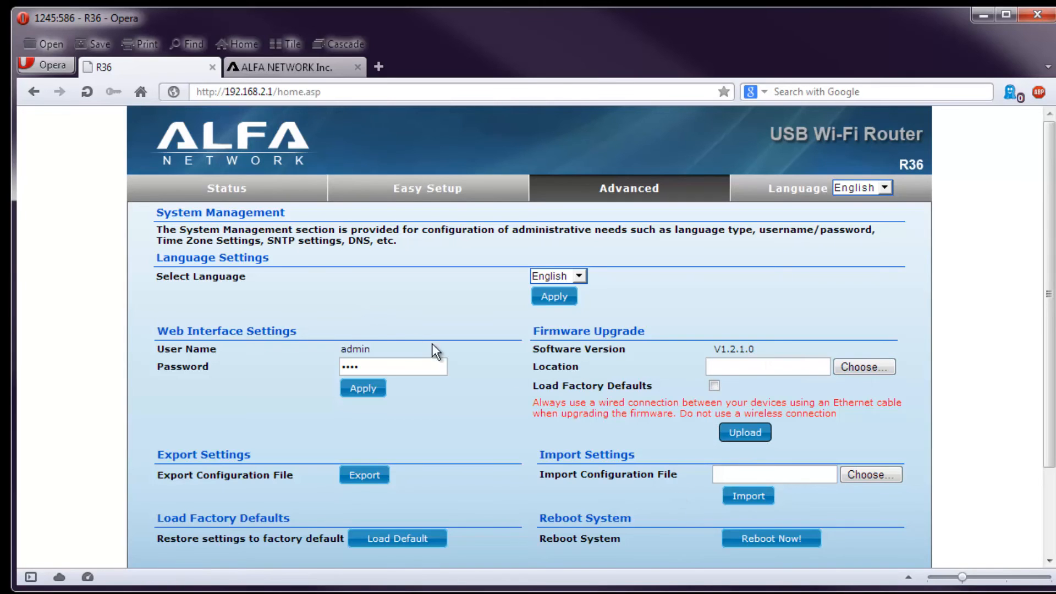
Step: Scroll down the status page to the System Info section reporting Firmware V1.2.1.0
scroll(down, 3)
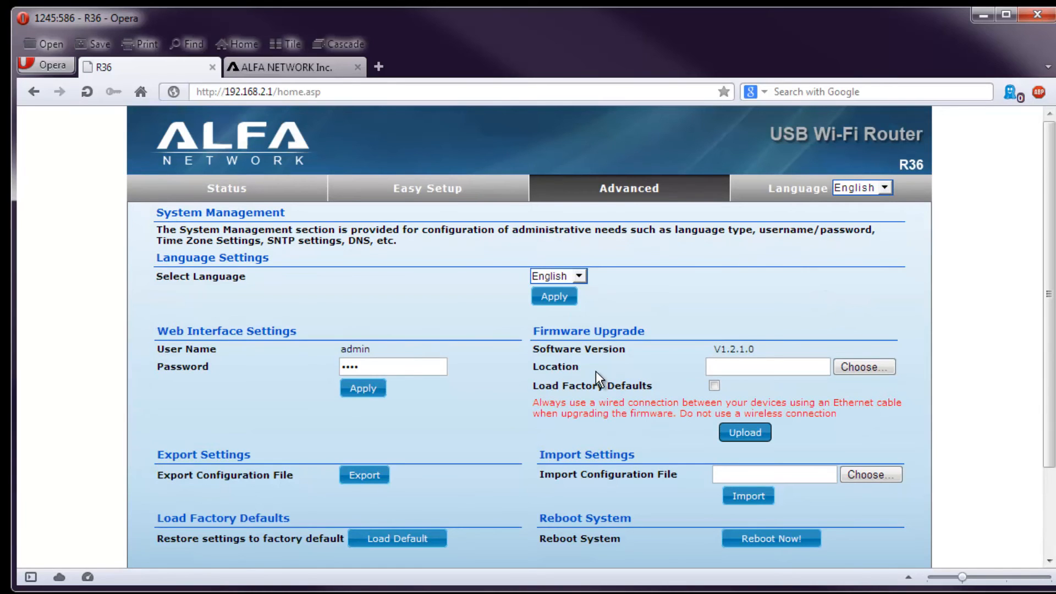
mouse_move(403, 423)
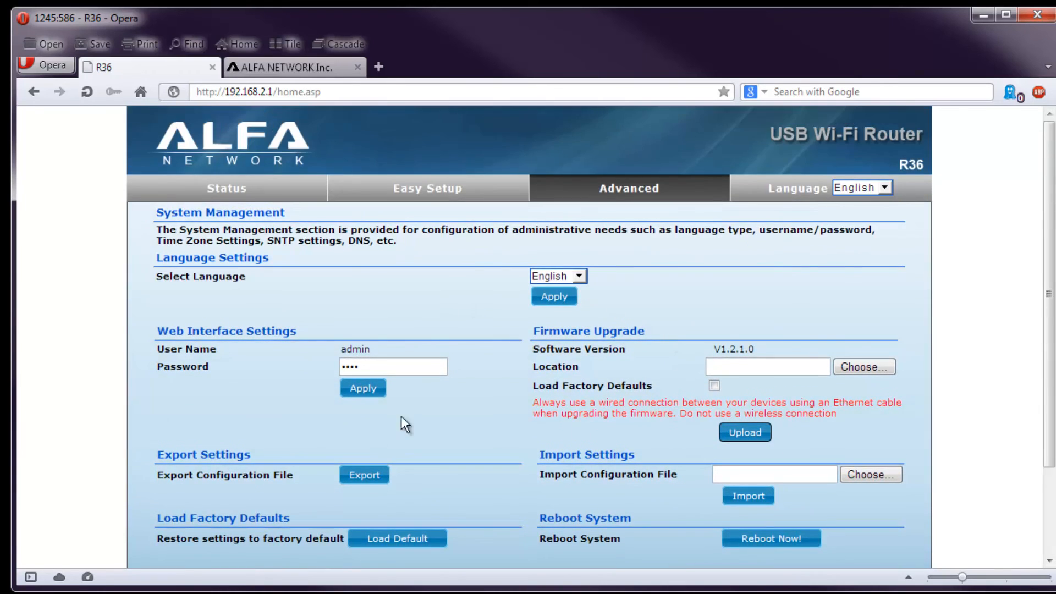
mouse_move(207, 178)
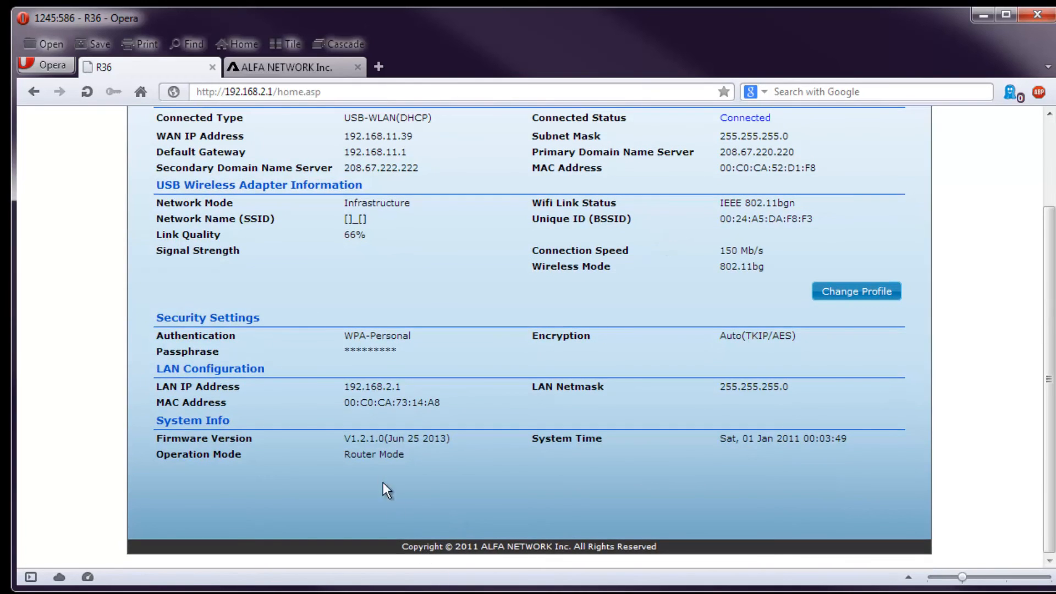
double_click(363, 438)
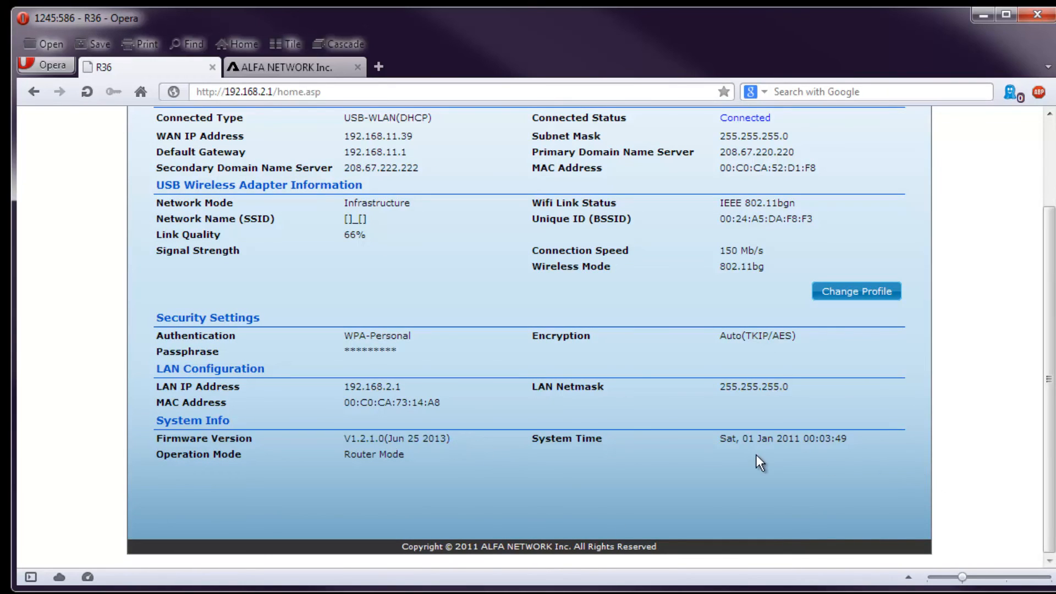
scroll(up, 3)
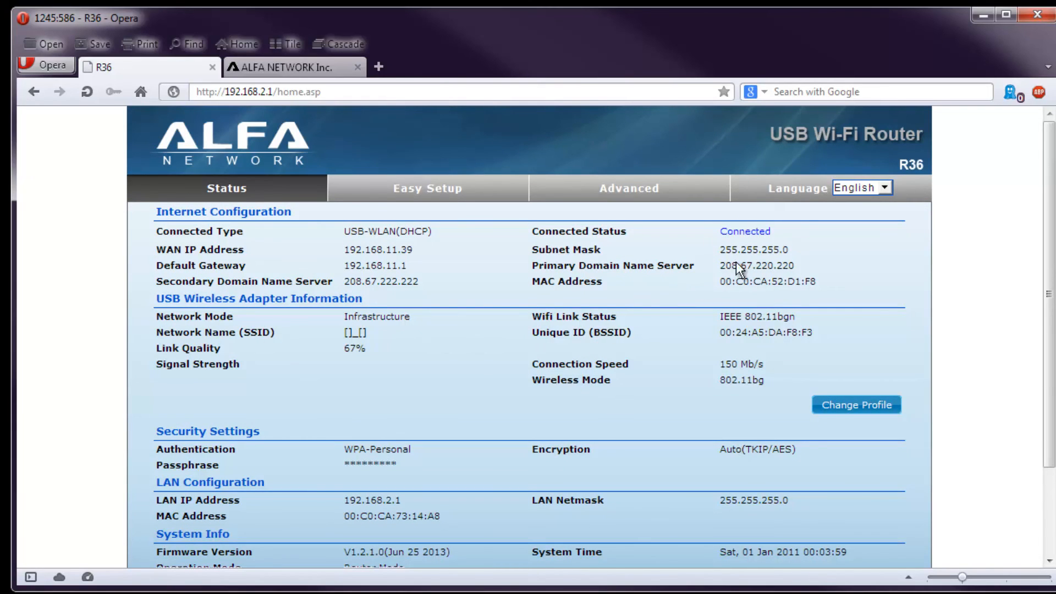
mouse_move(486, 294)
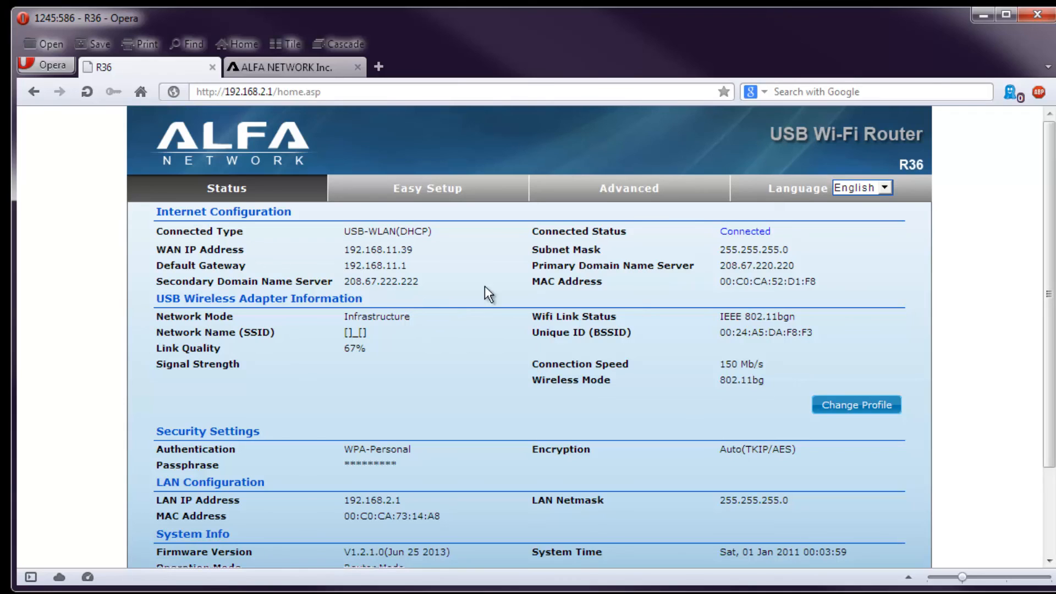
mouse_move(330, 378)
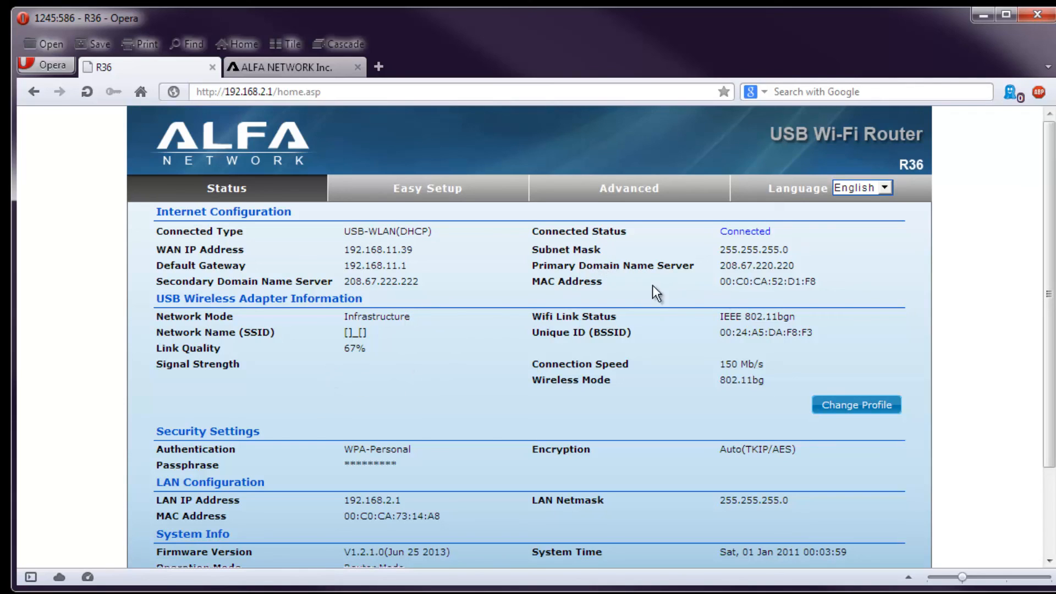
mouse_move(161, 367)
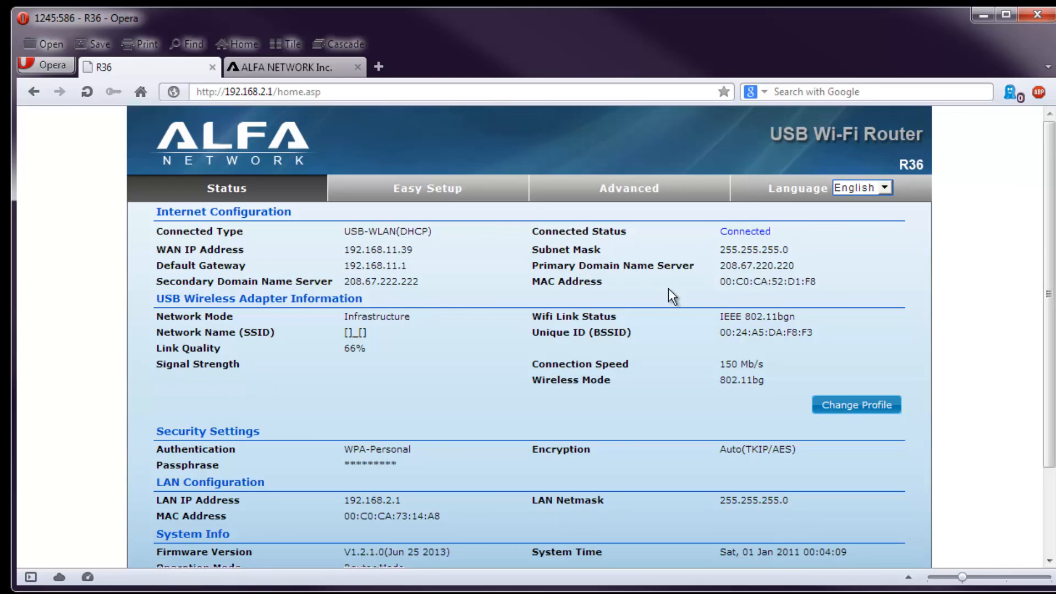
mouse_move(438, 219)
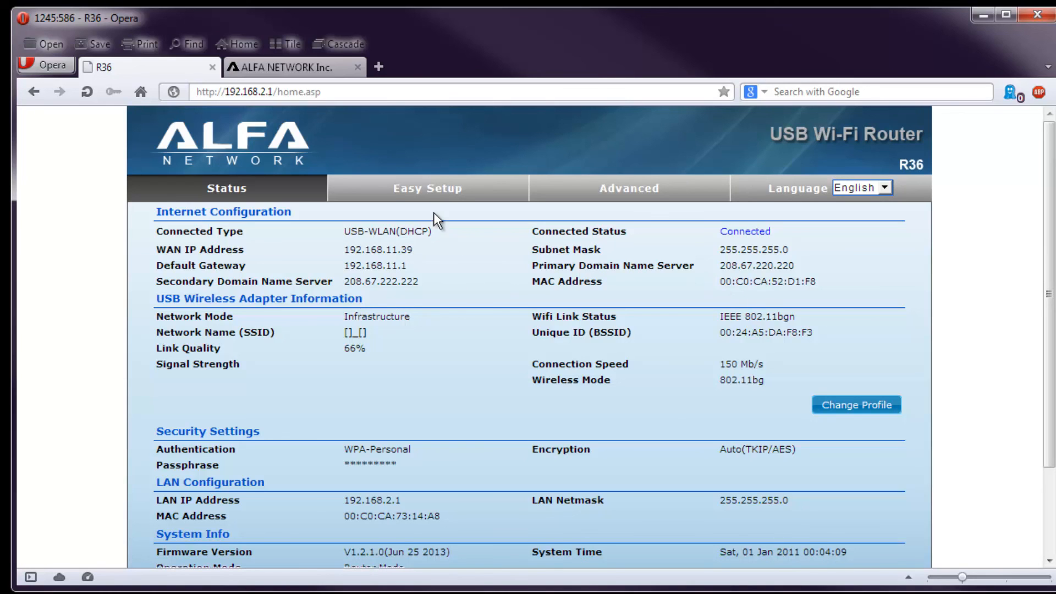
click(628, 190)
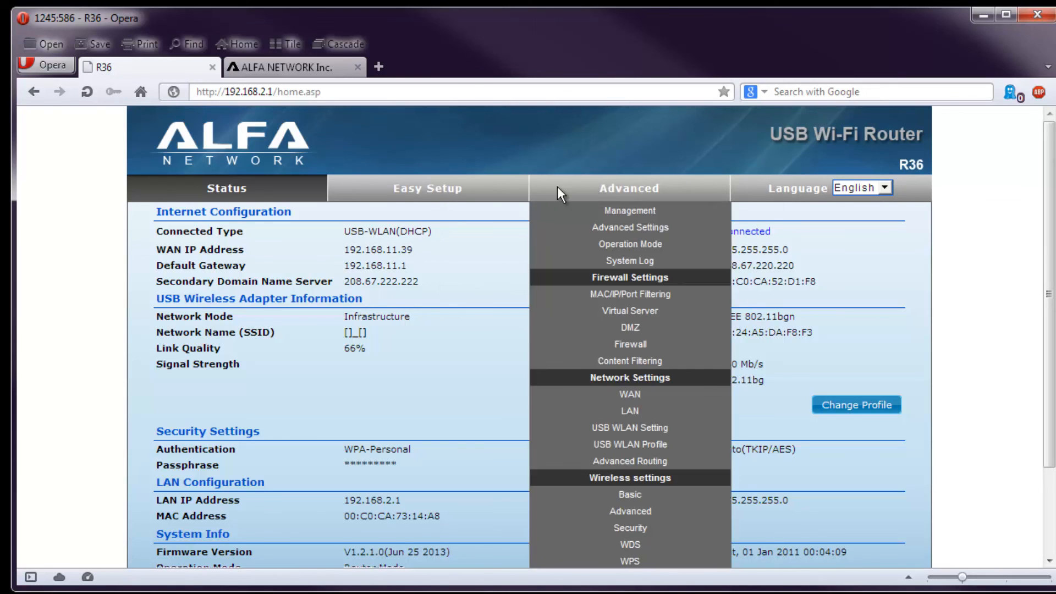
mouse_move(185, 370)
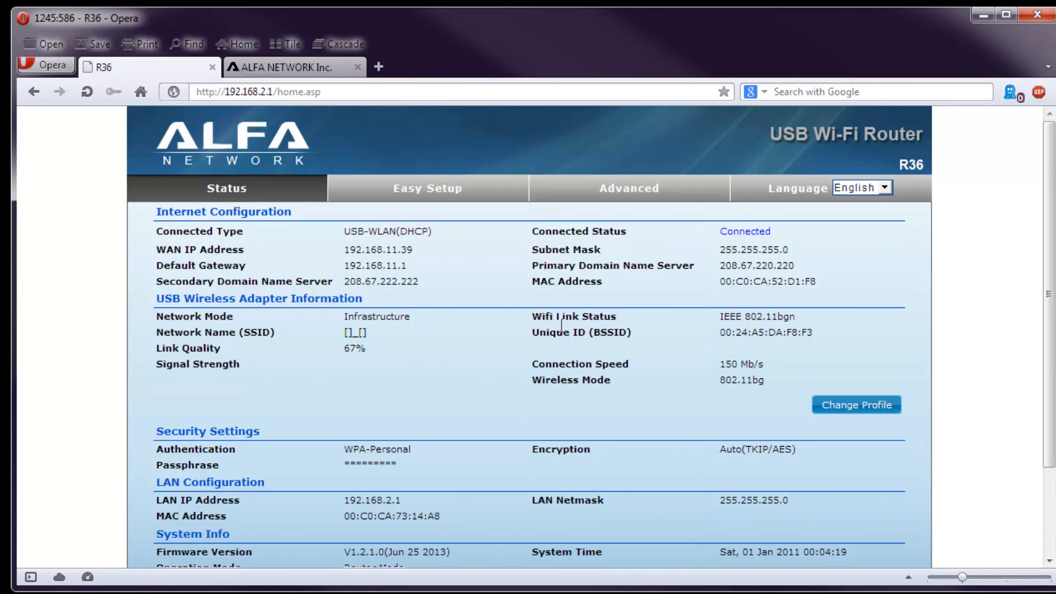
mouse_move(578, 343)
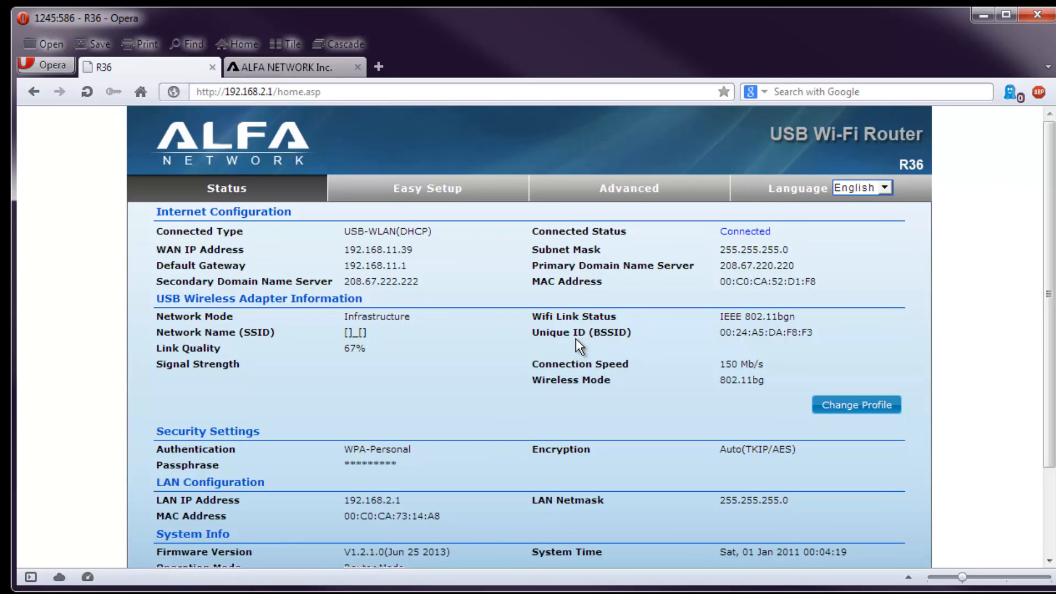
mouse_move(512, 386)
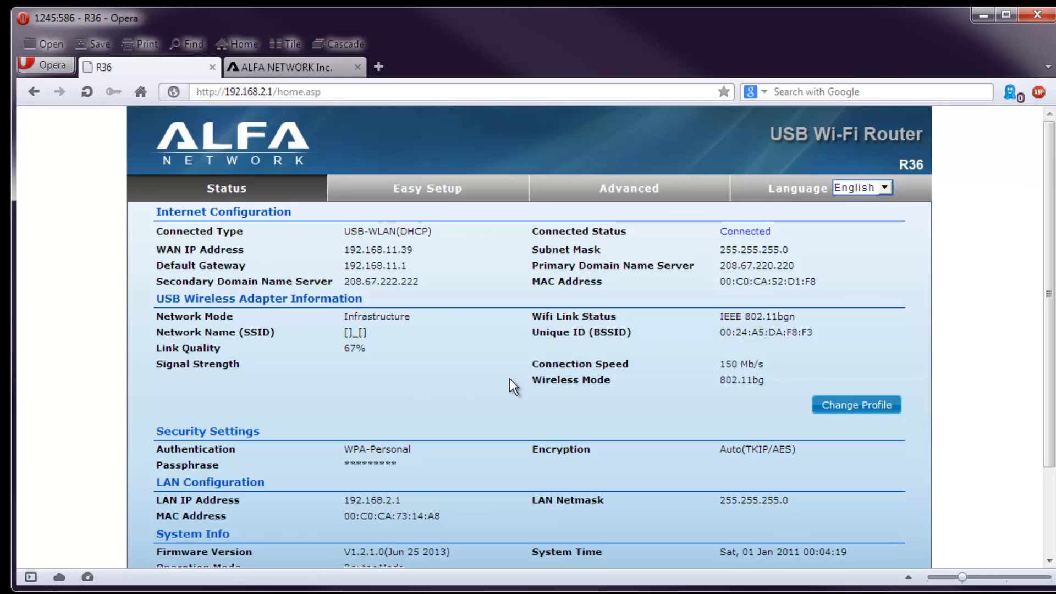
mouse_move(519, 372)
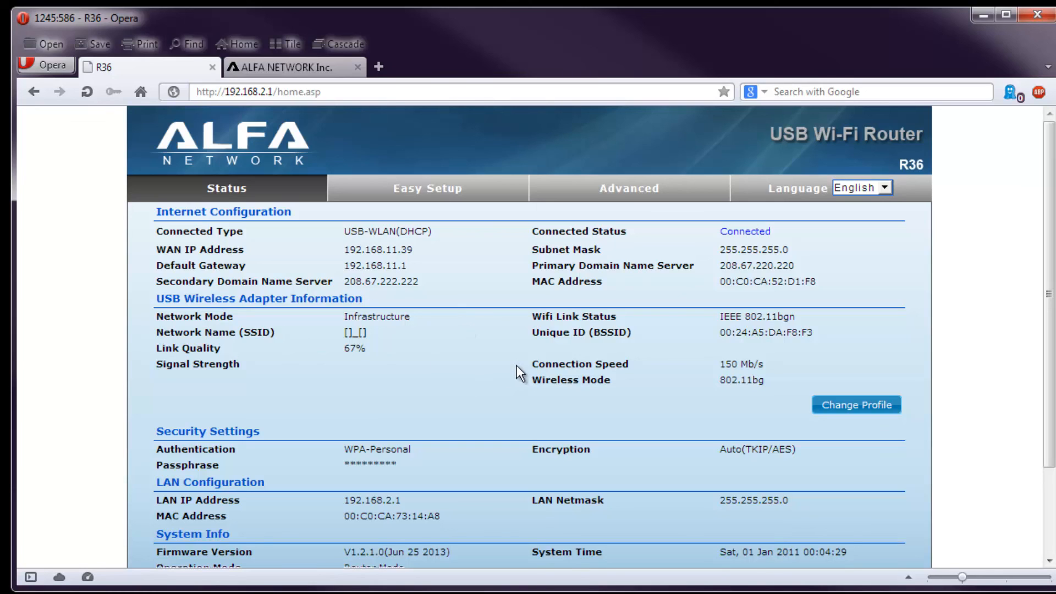
mouse_move(669, 322)
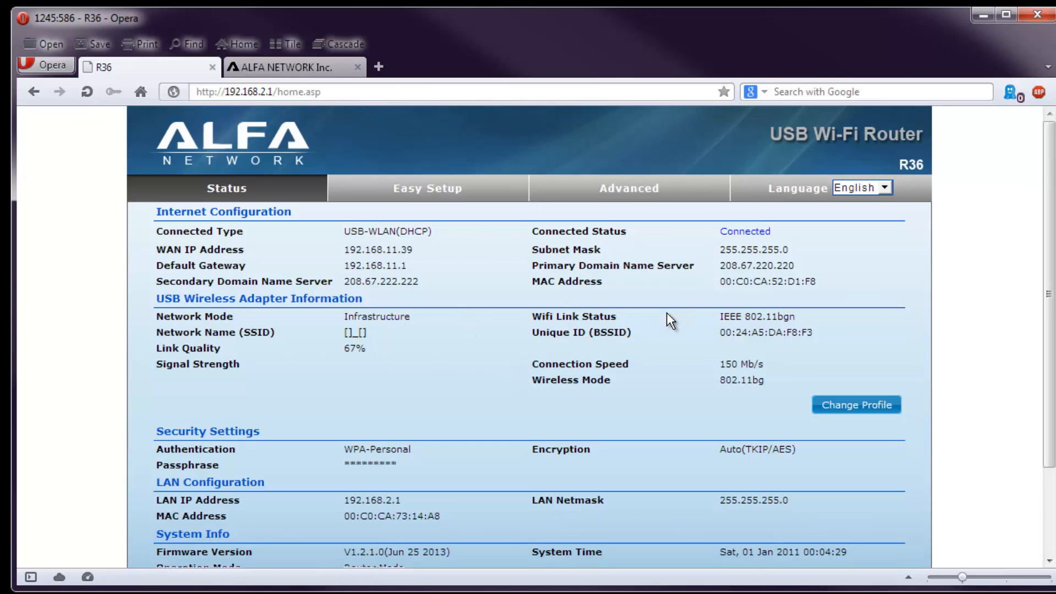